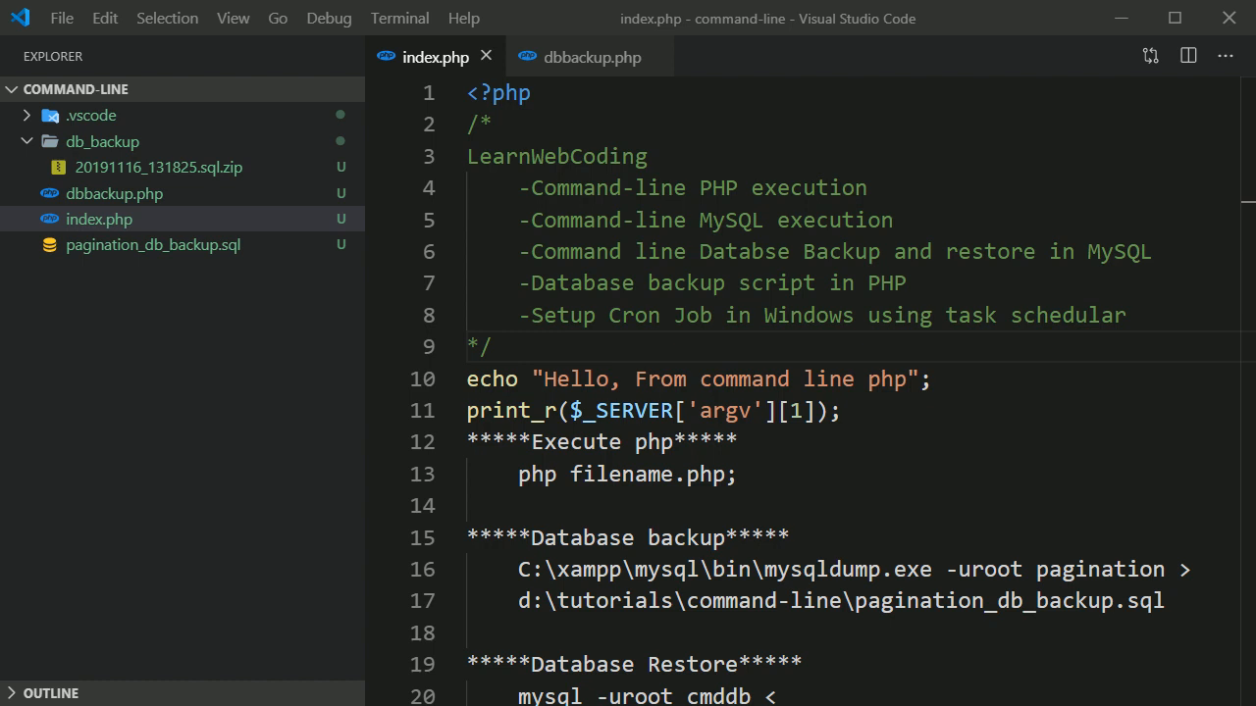
mouse_move(782, 424)
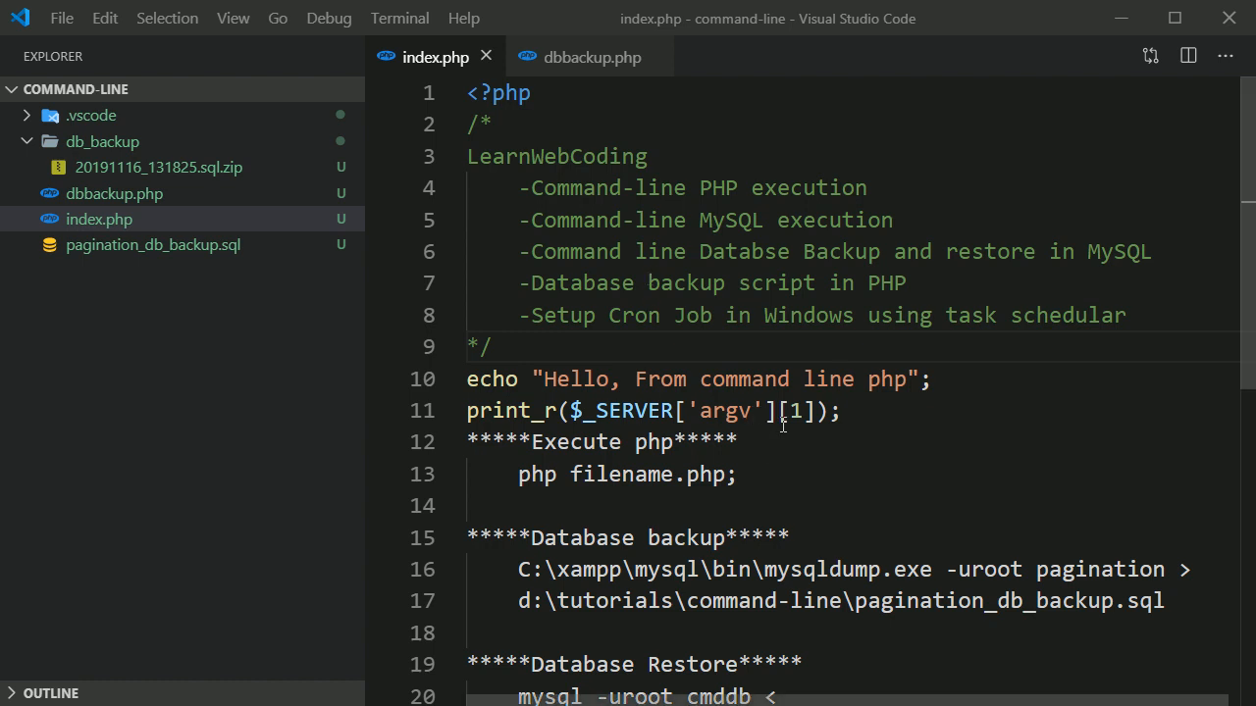
mouse_move(690, 261)
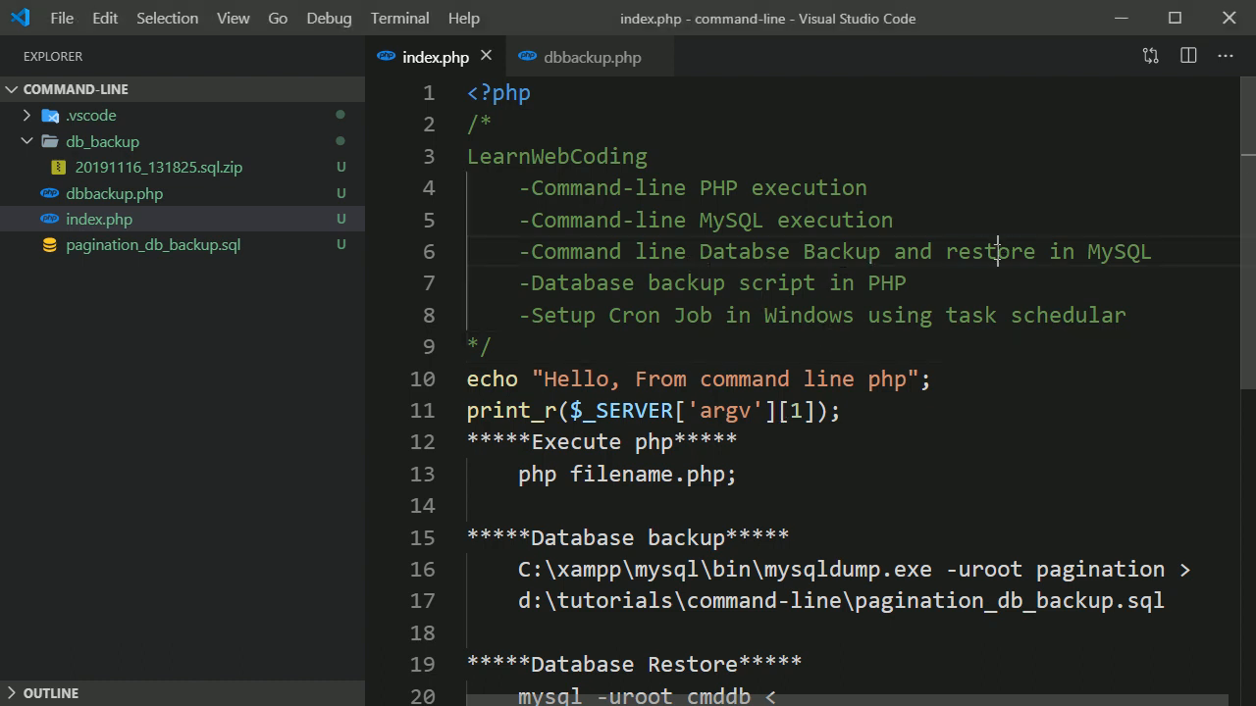
Leave the notes, open Control Panel's Administrative Tools folder, and launch the Task Scheduler shortcut.
double_click(989, 251)
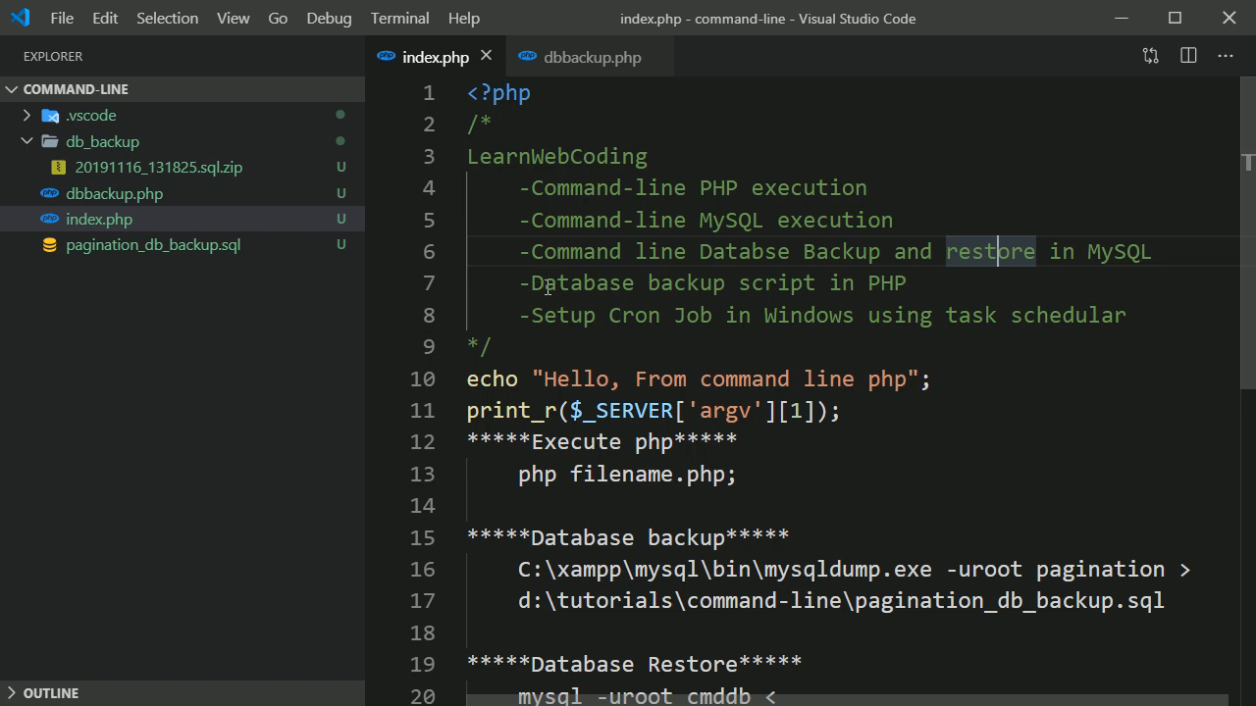
click(589, 57)
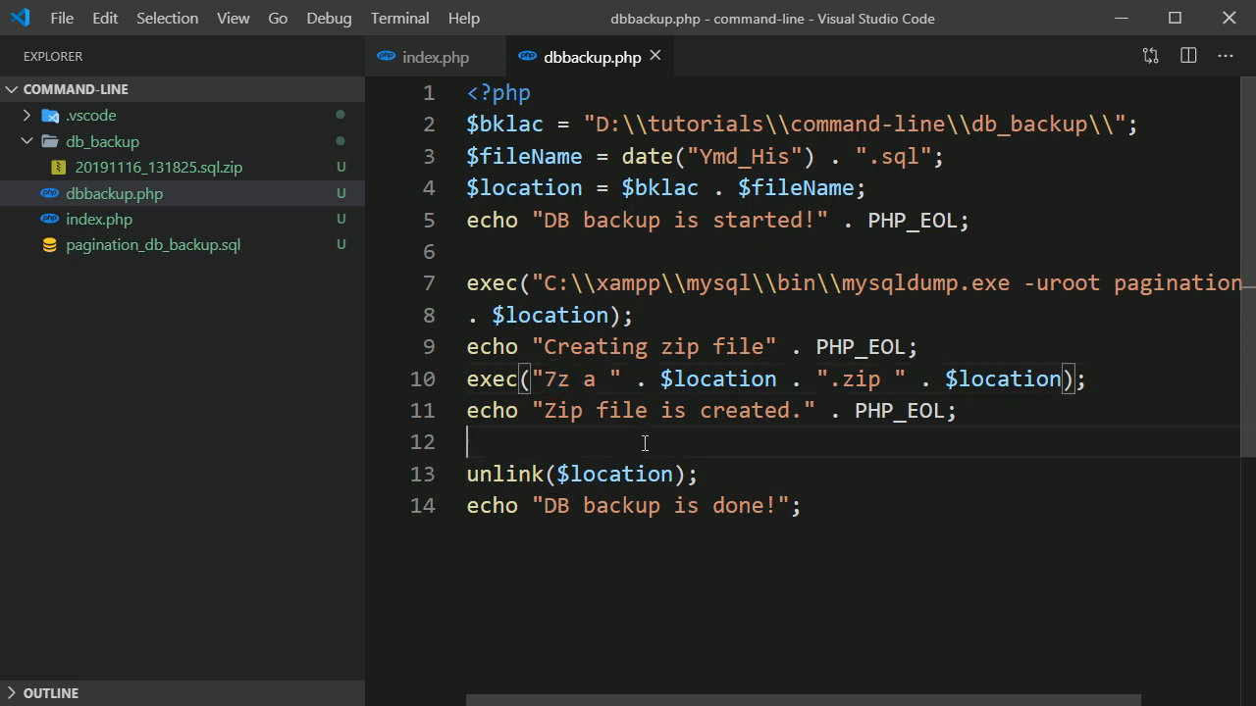
click(435, 57)
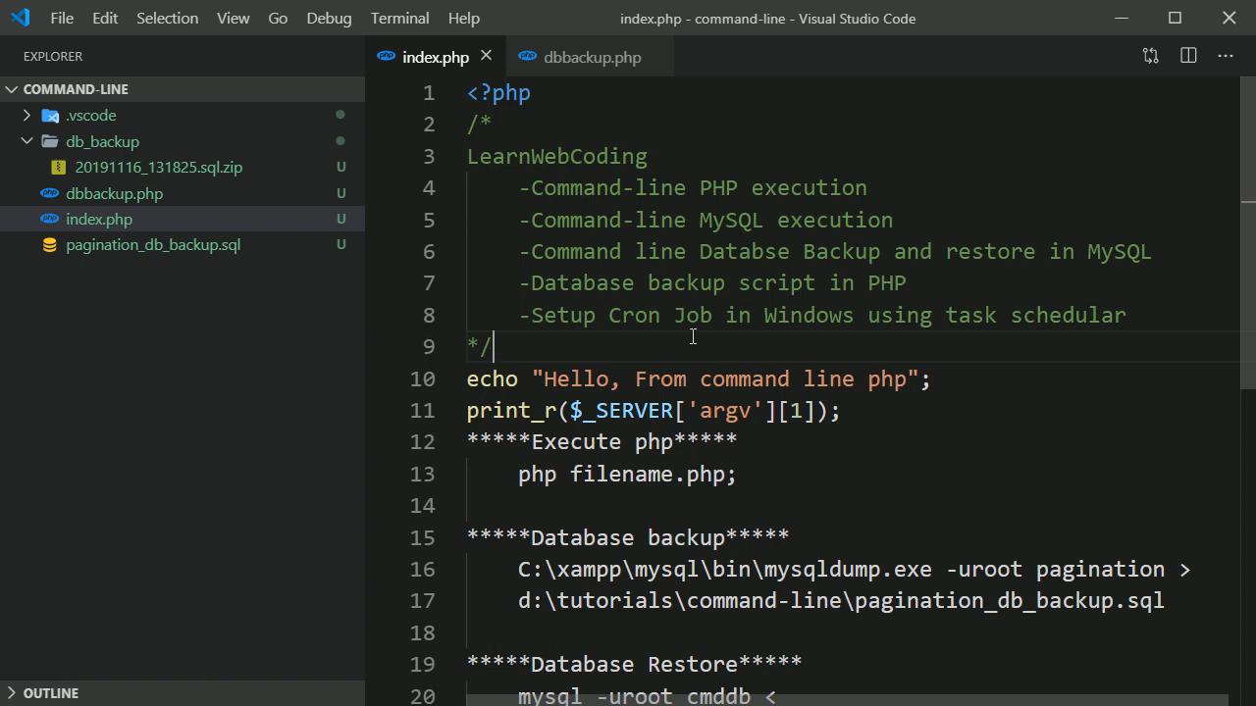
key(Meta)
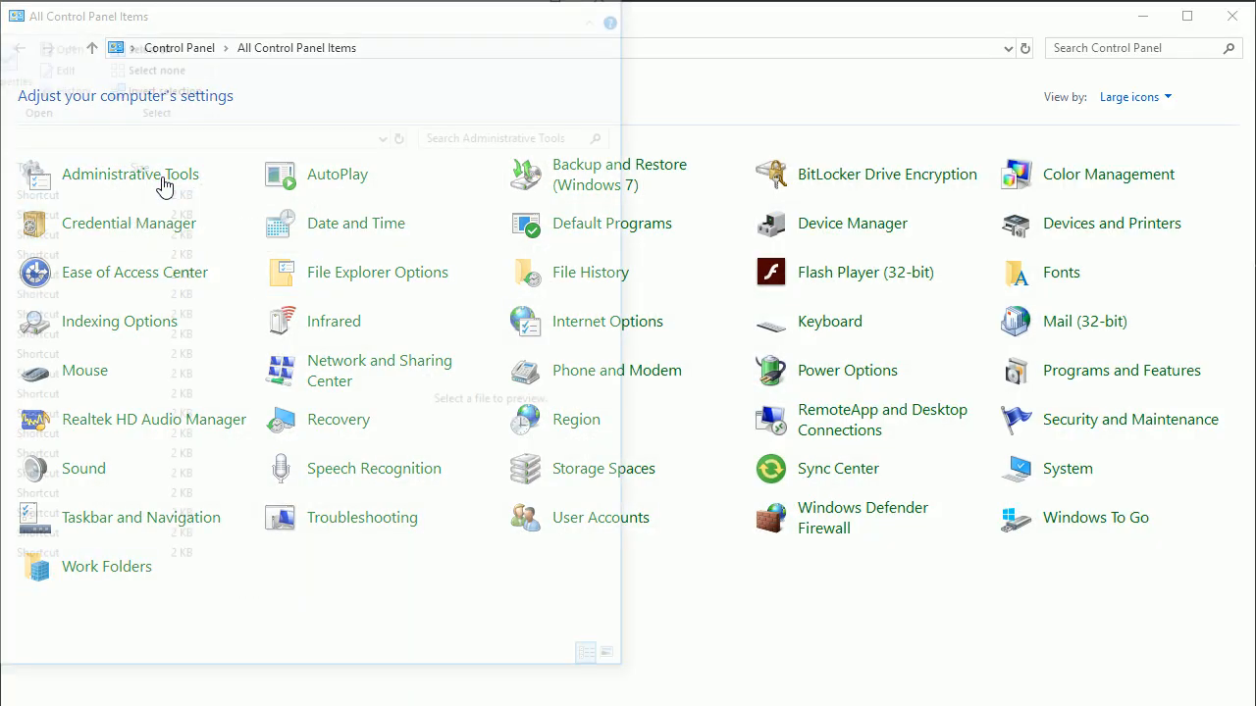
double_click(130, 173)
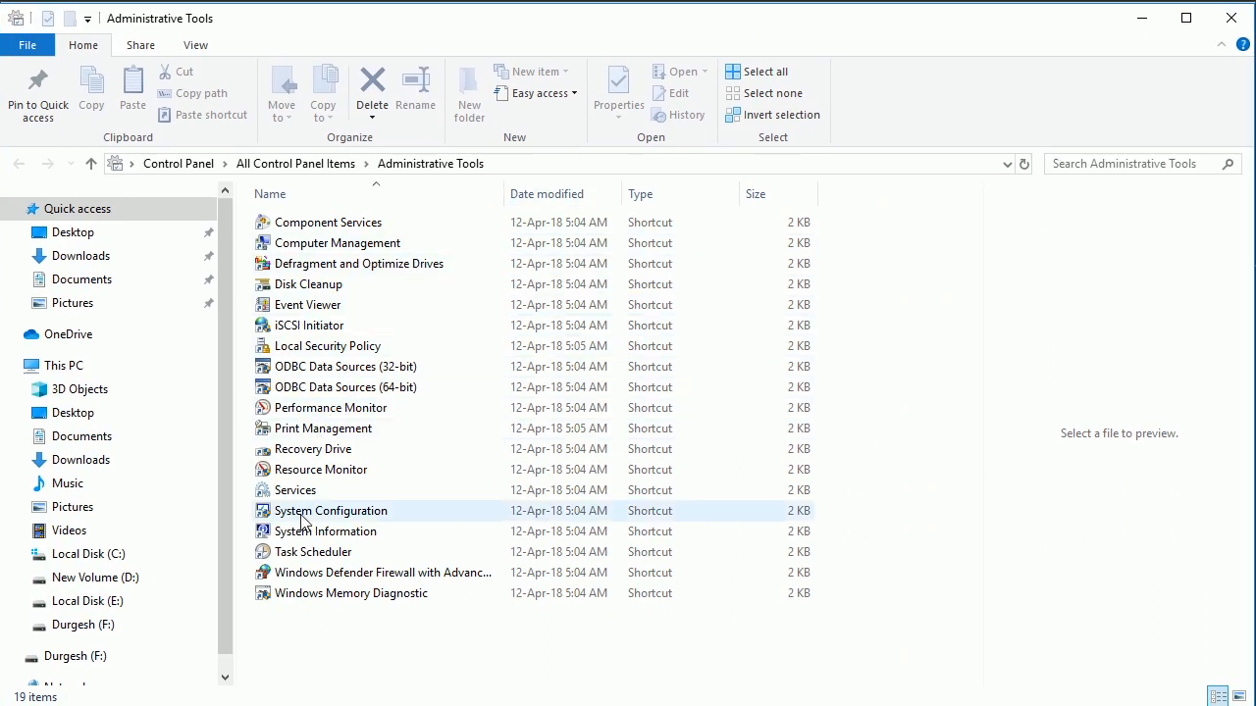
click(323, 428)
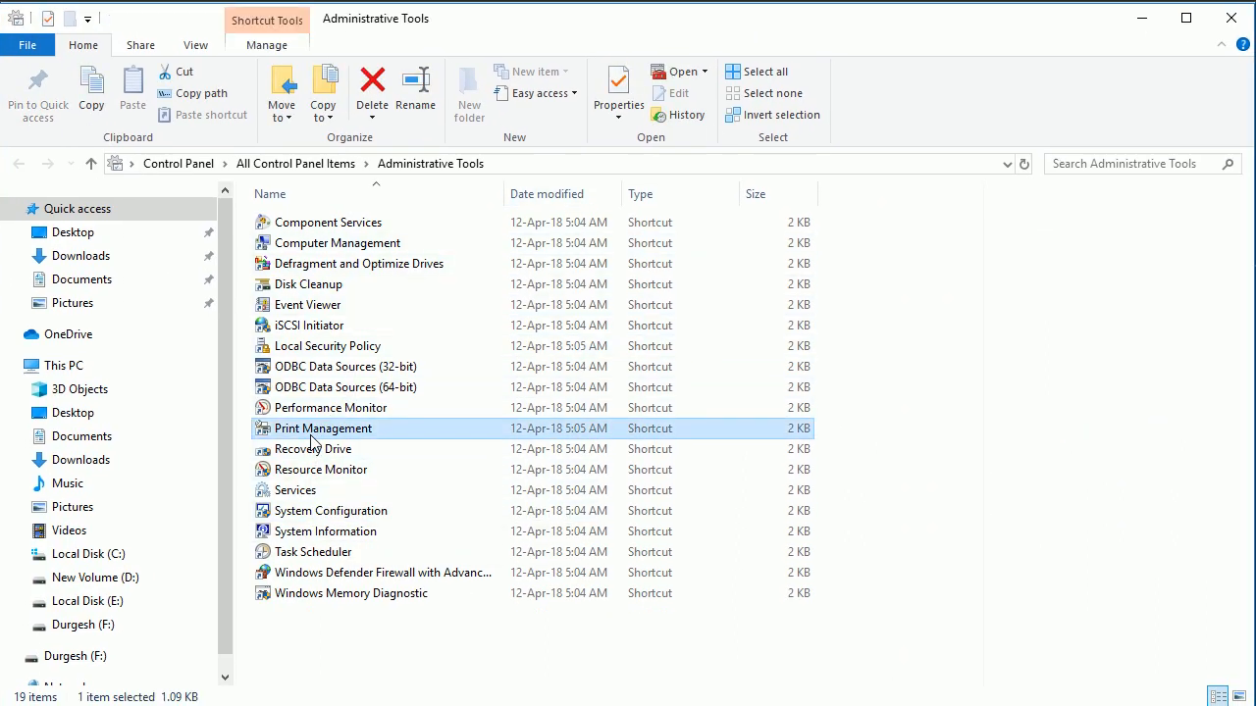
click(314, 552)
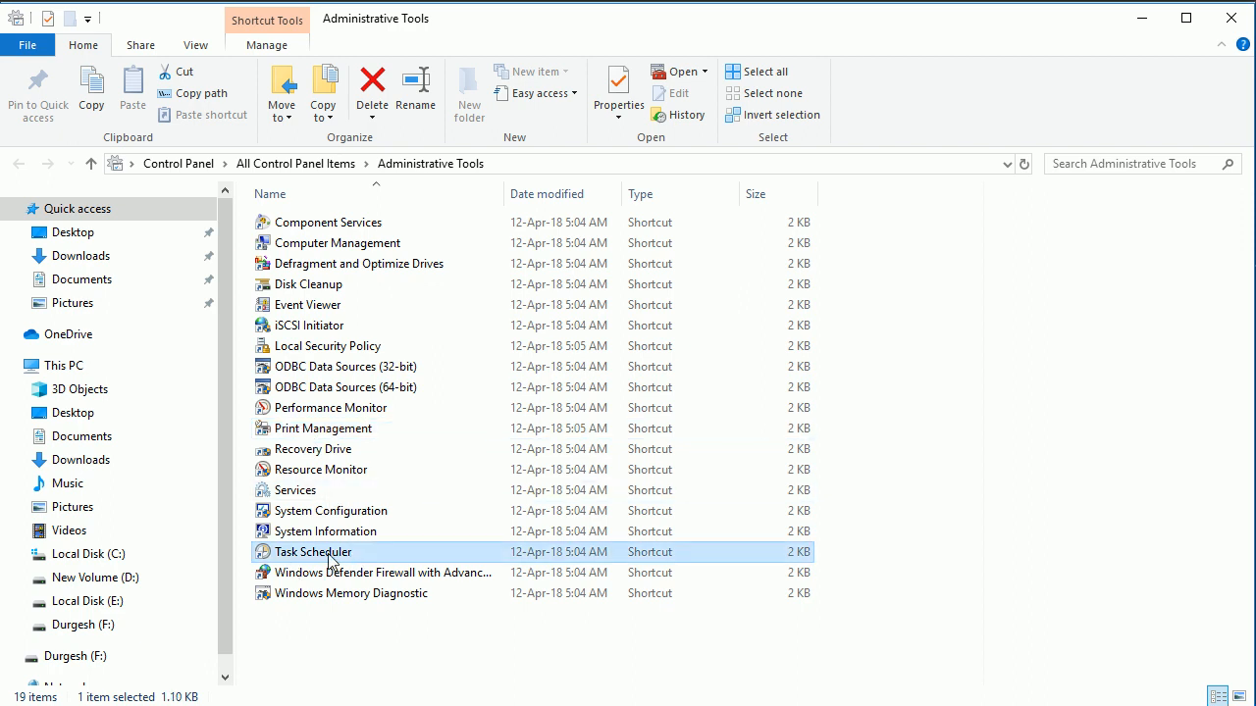
double_click(315, 551)
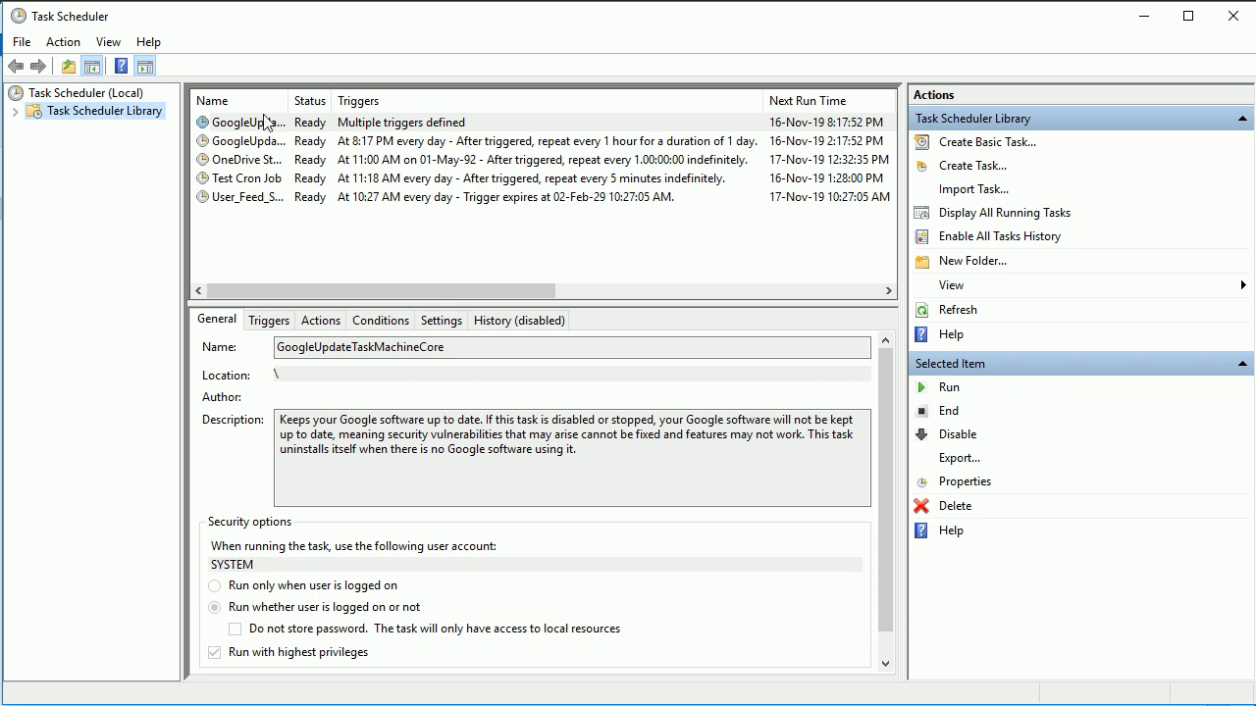
mouse_move(284, 244)
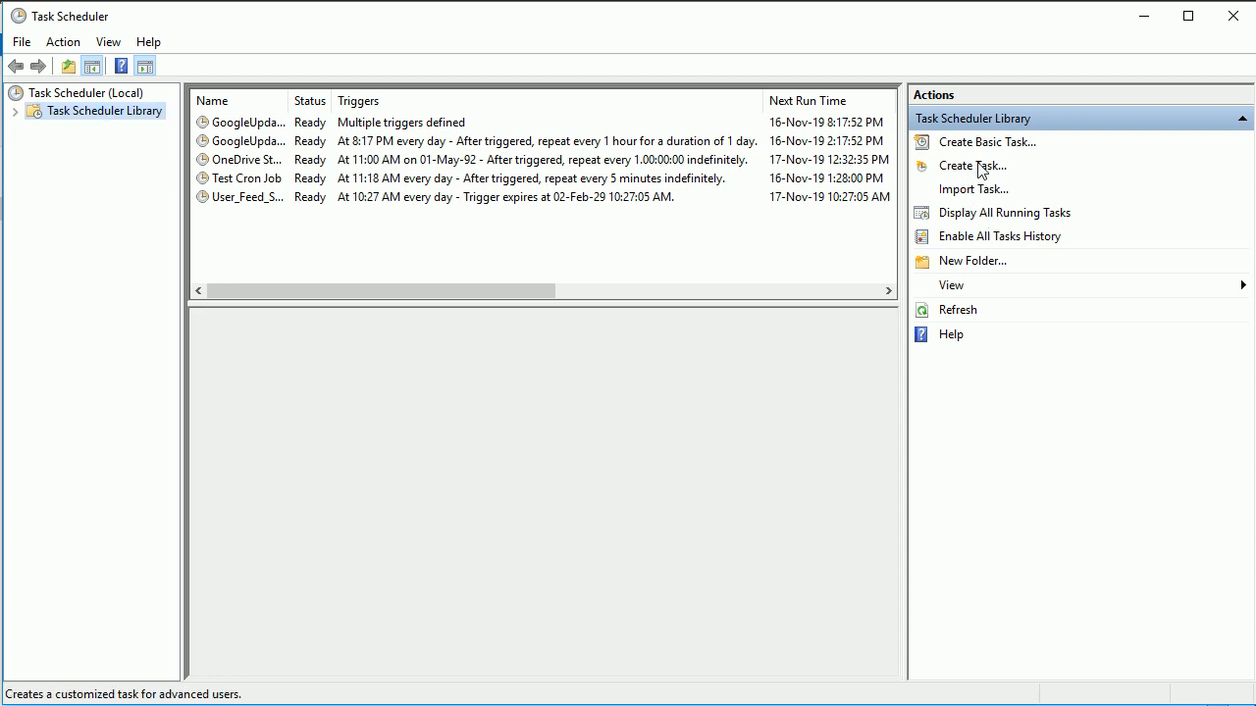
Start a custom task named 'Database Backup' and bring up its empty Triggers list.
click(972, 165)
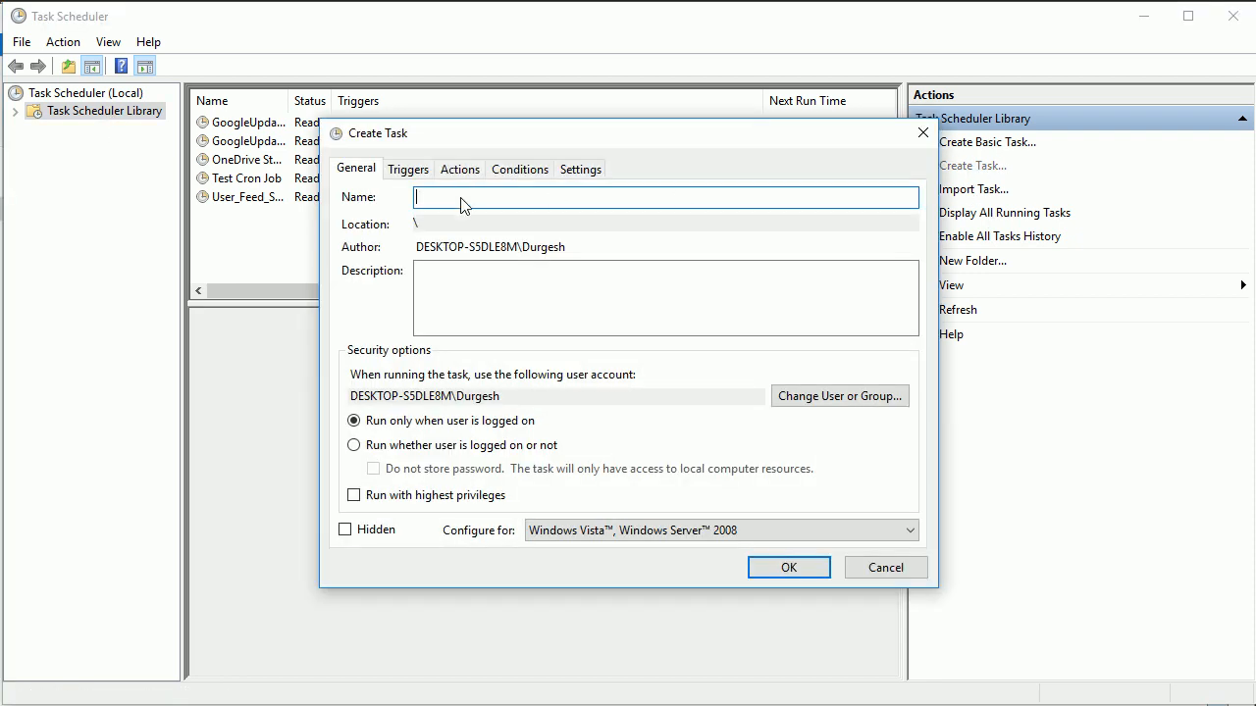
text(Database)
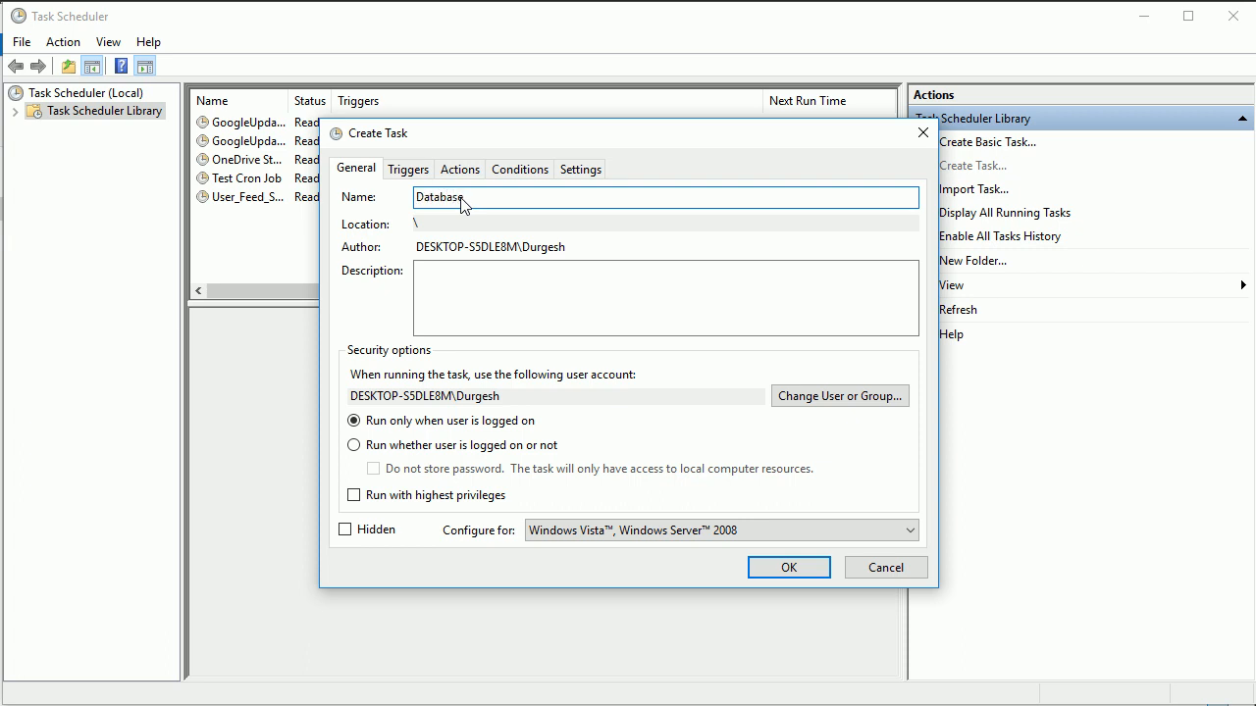
text(Backup)
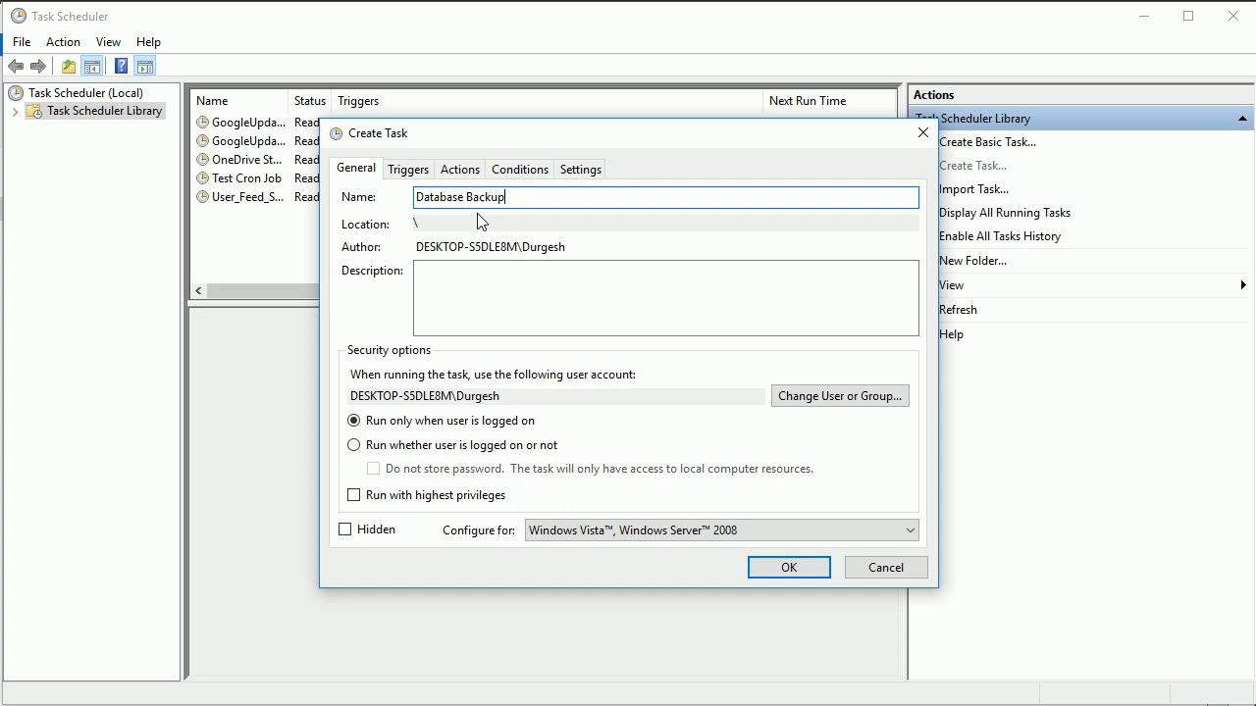
click(408, 169)
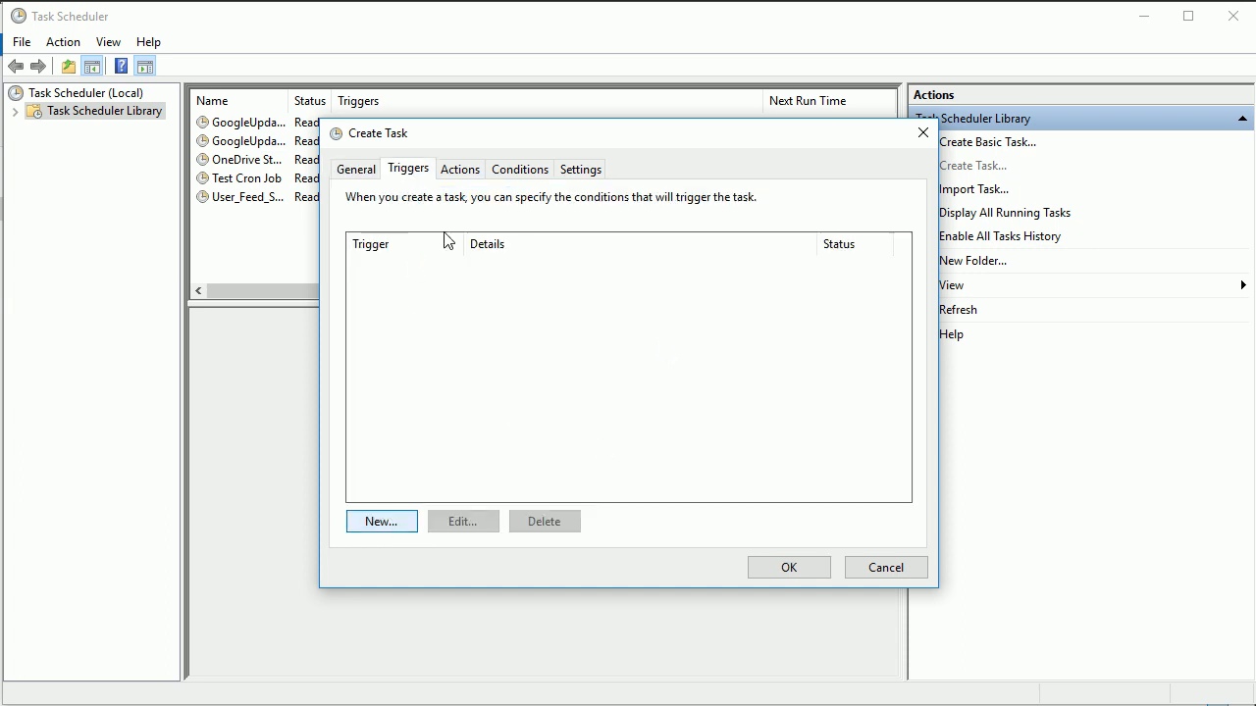
mouse_move(638, 182)
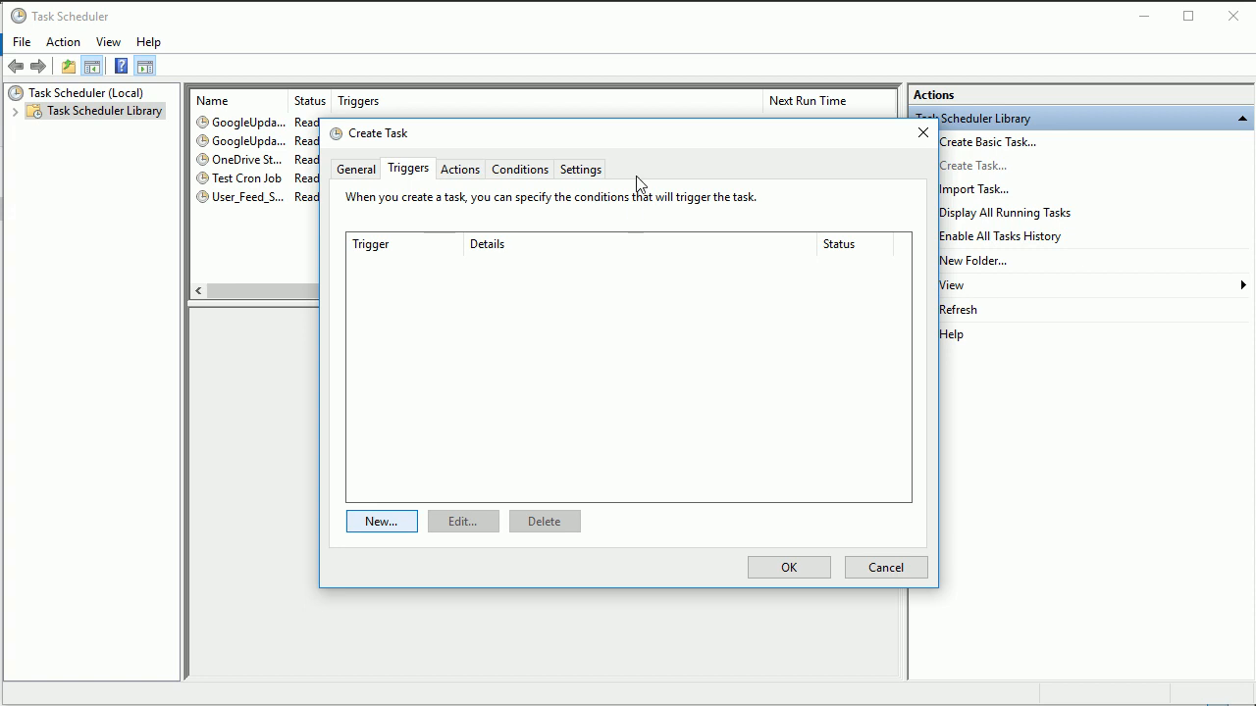
Add a new trigger to the Database Backup task.
click(381, 521)
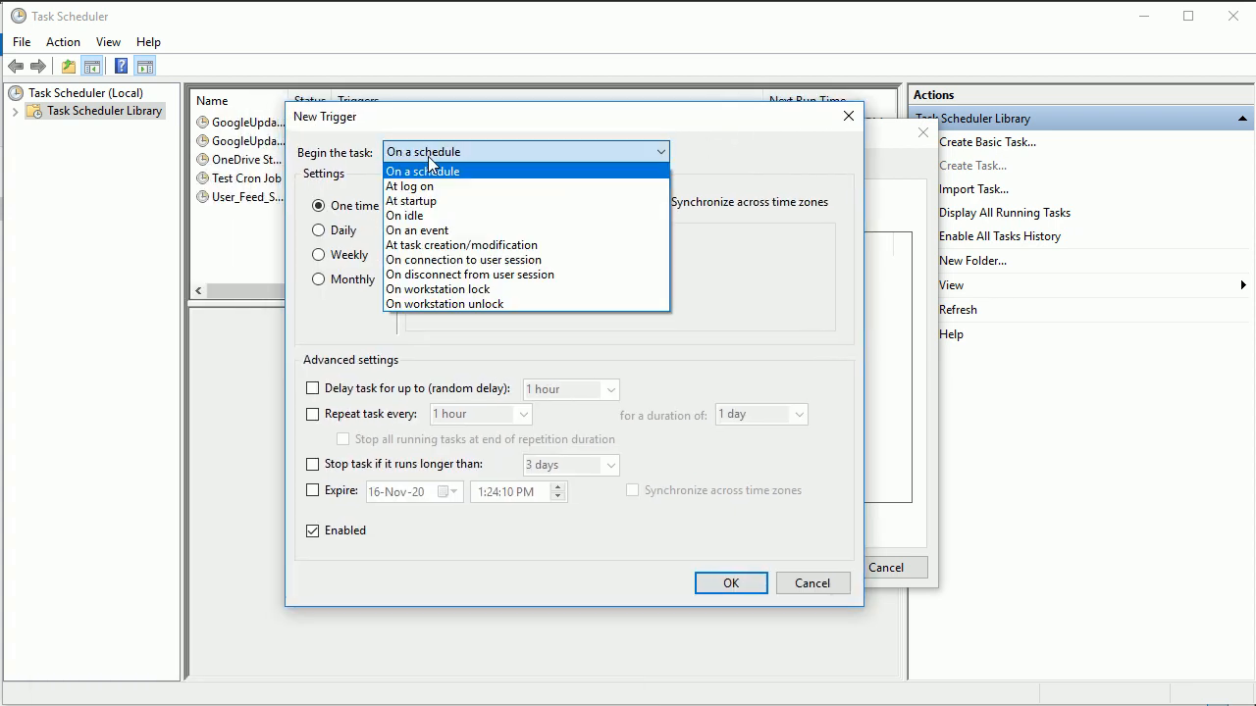
mouse_move(413, 189)
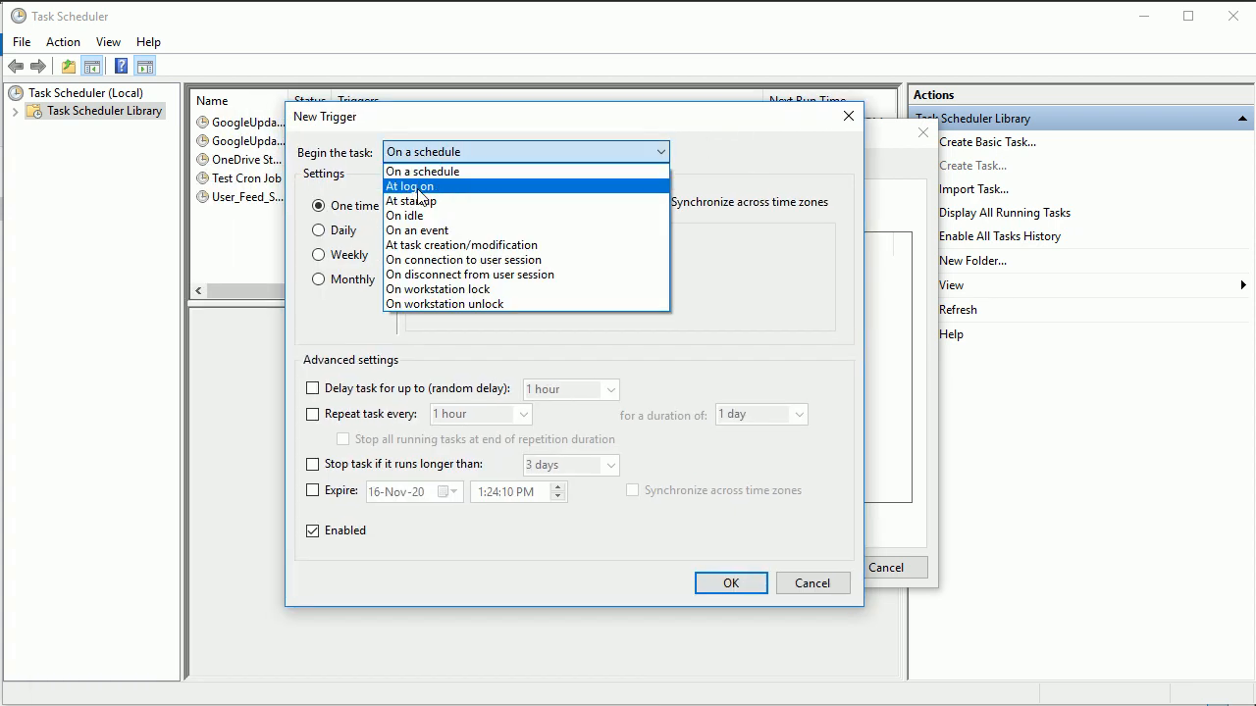
mouse_move(447, 197)
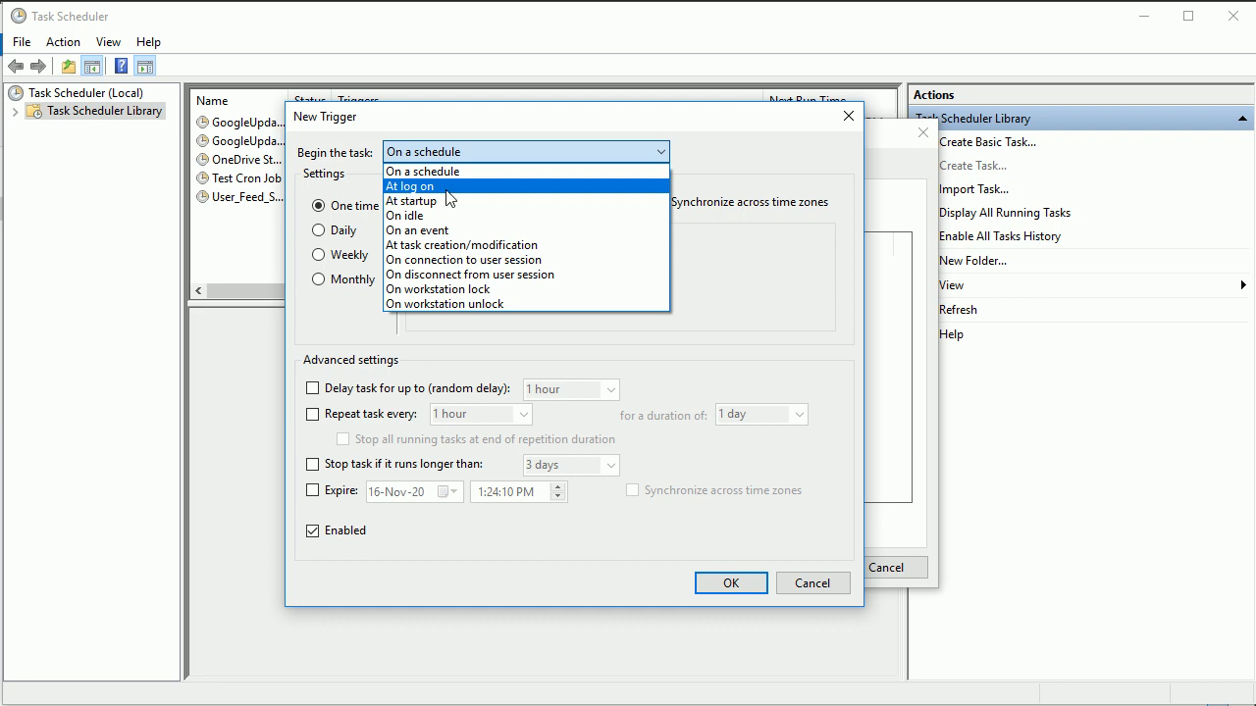
mouse_move(480, 305)
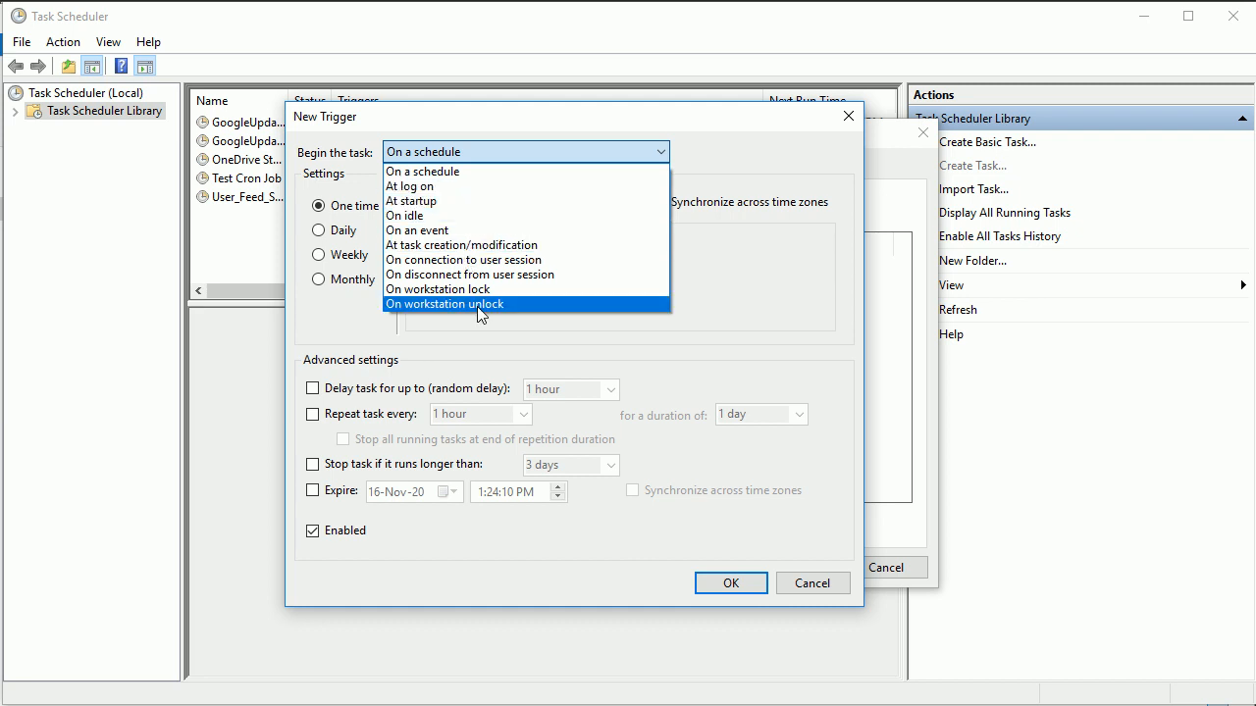
mouse_move(458, 176)
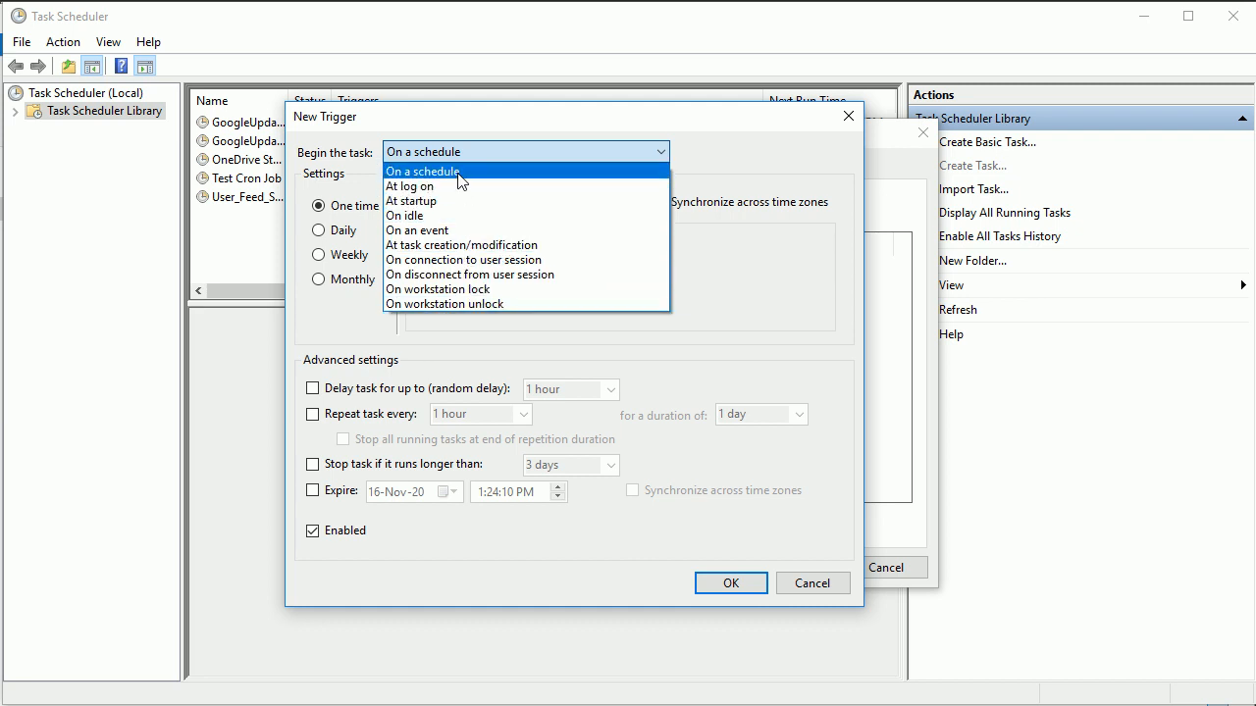
Make the trigger begin on a schedule with a Daily recurrence.
click(424, 171)
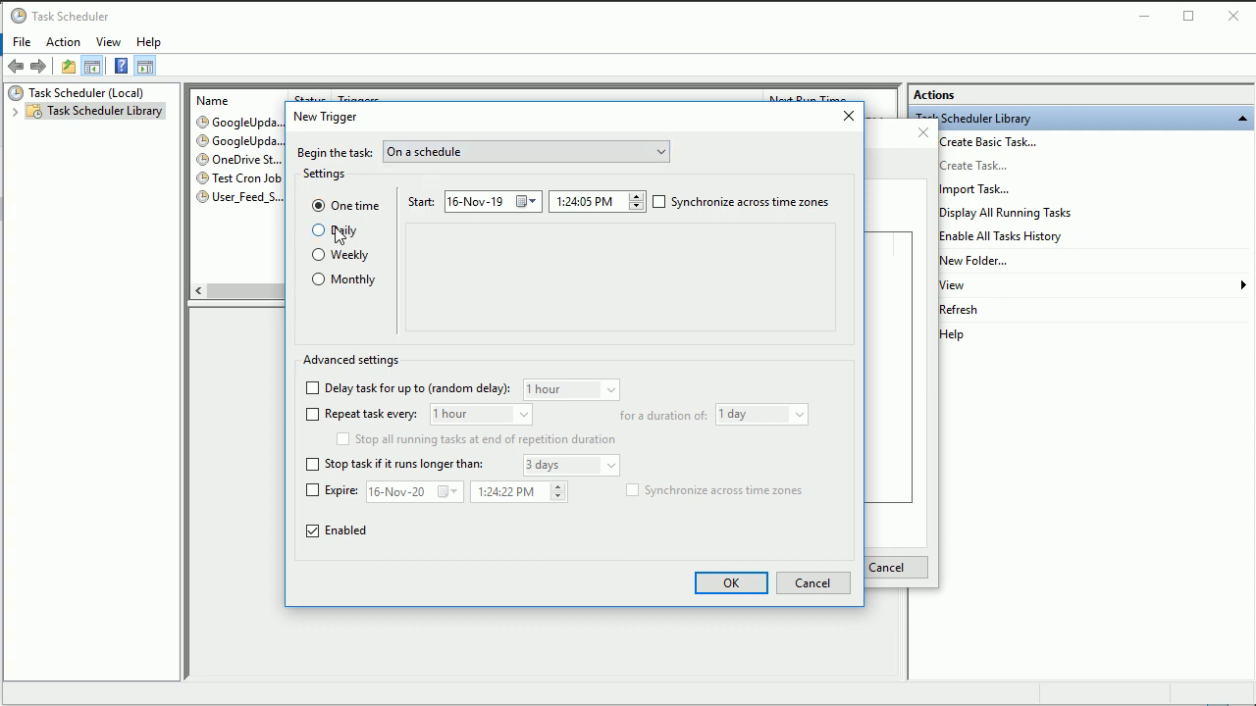
click(317, 230)
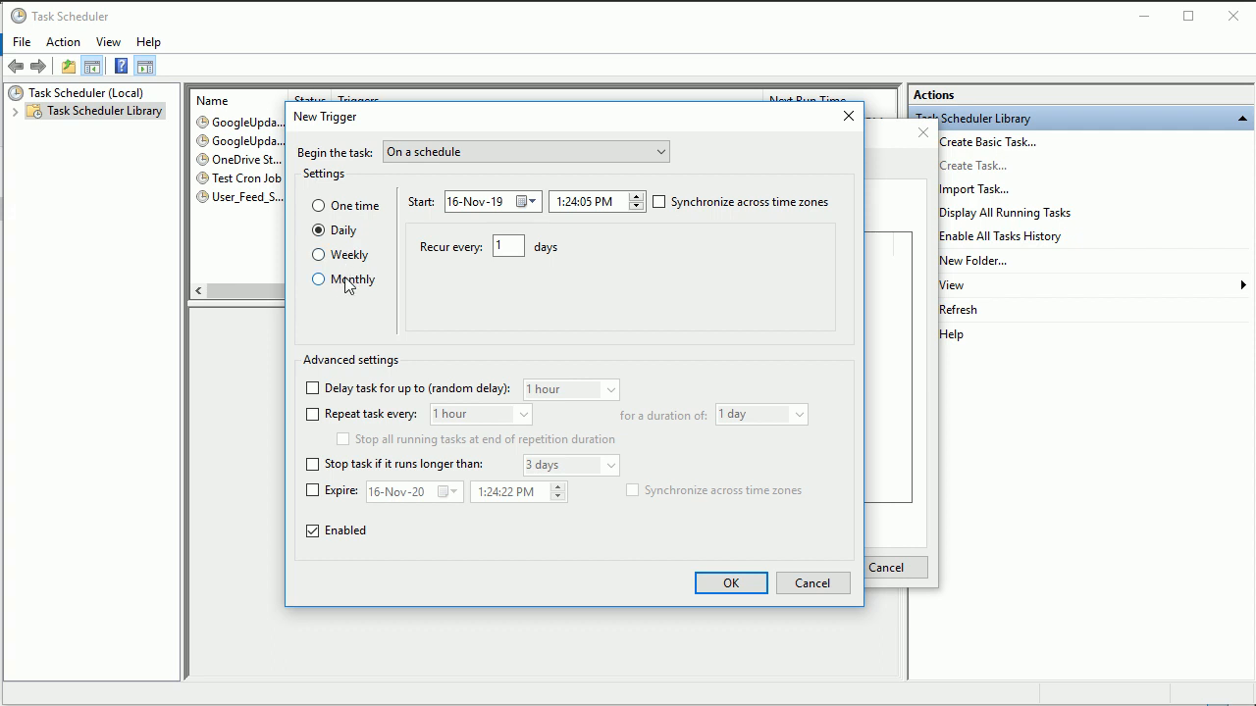
click(557, 203)
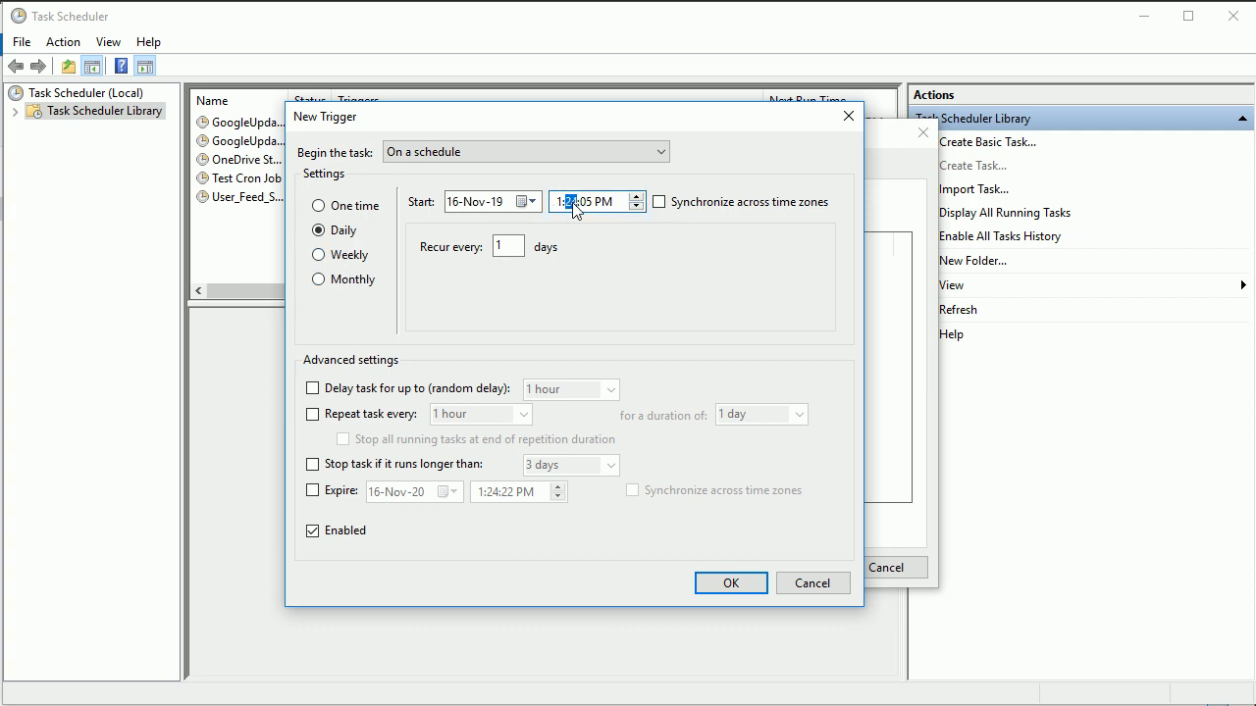
mouse_move(574, 222)
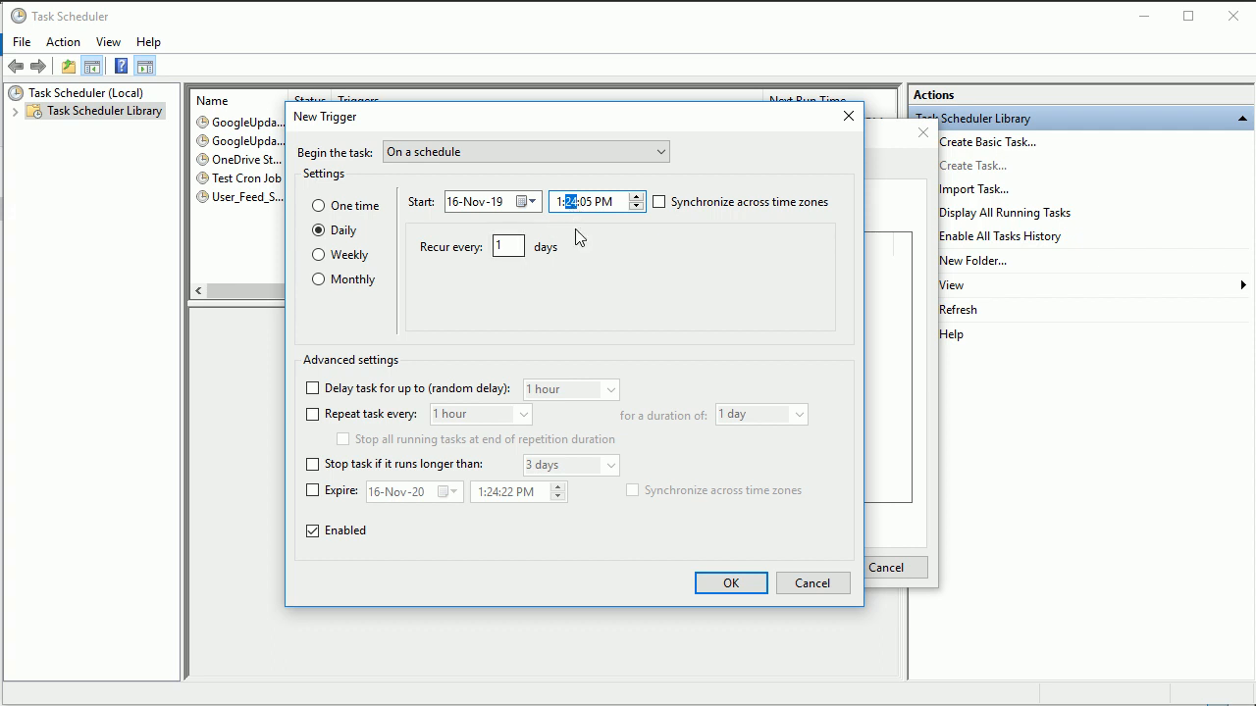
click(318, 205)
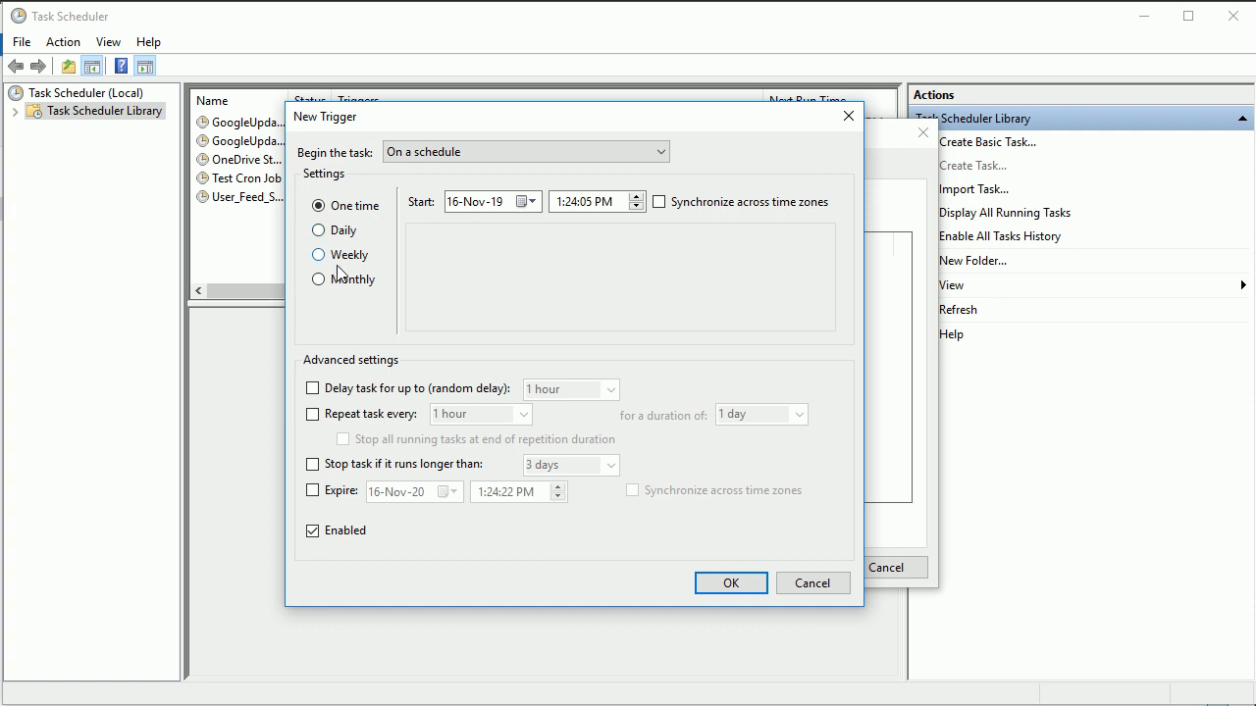
click(318, 229)
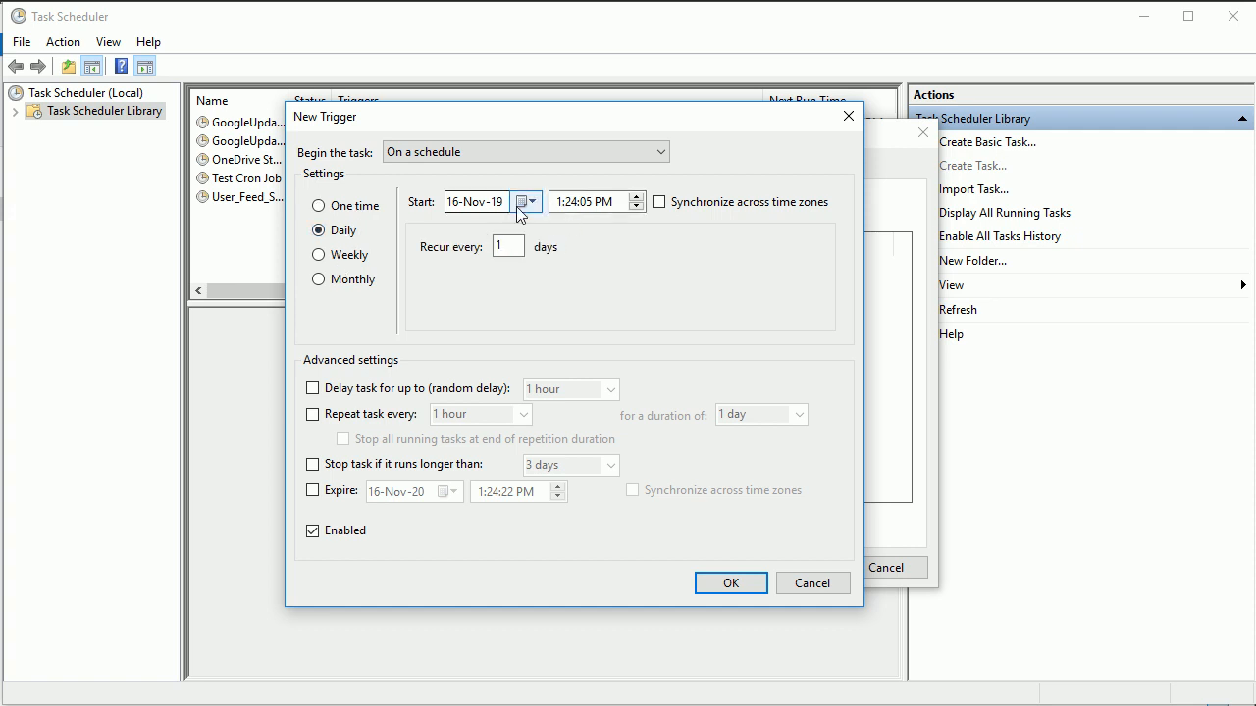
mouse_move(574, 206)
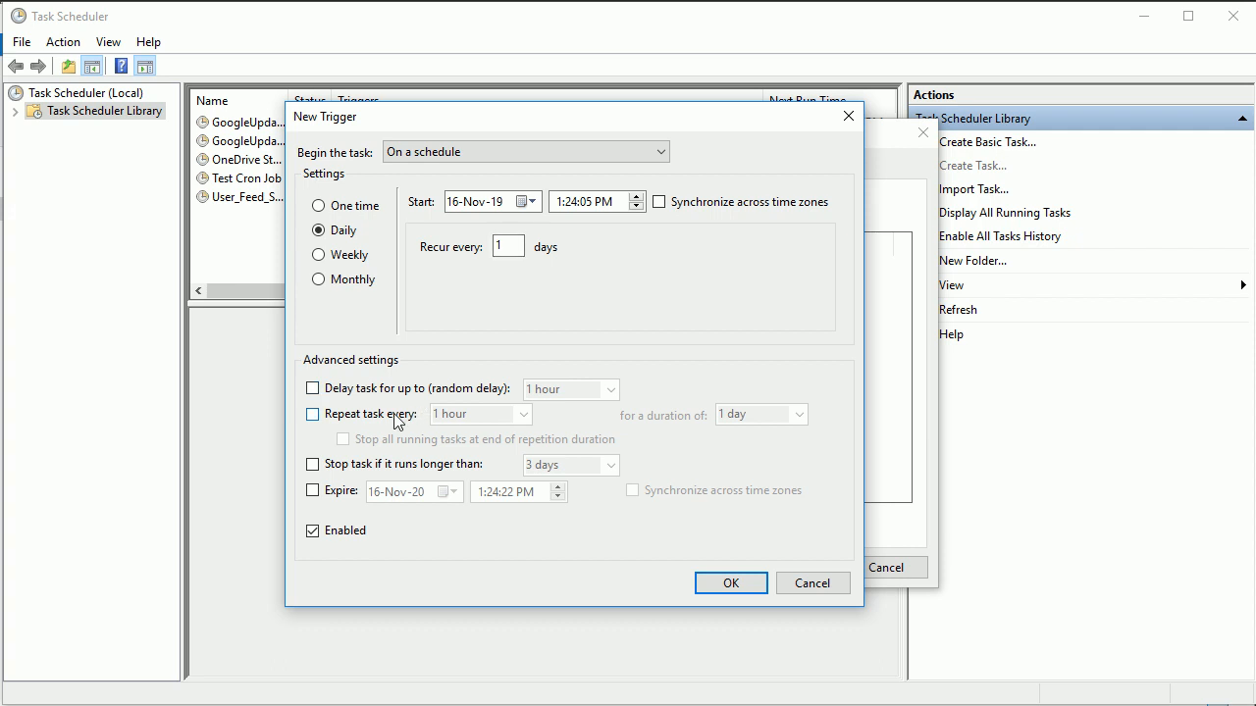
Leave task repetition off, set the start time to 12:00:00 PM, and confirm the trigger.
click(312, 414)
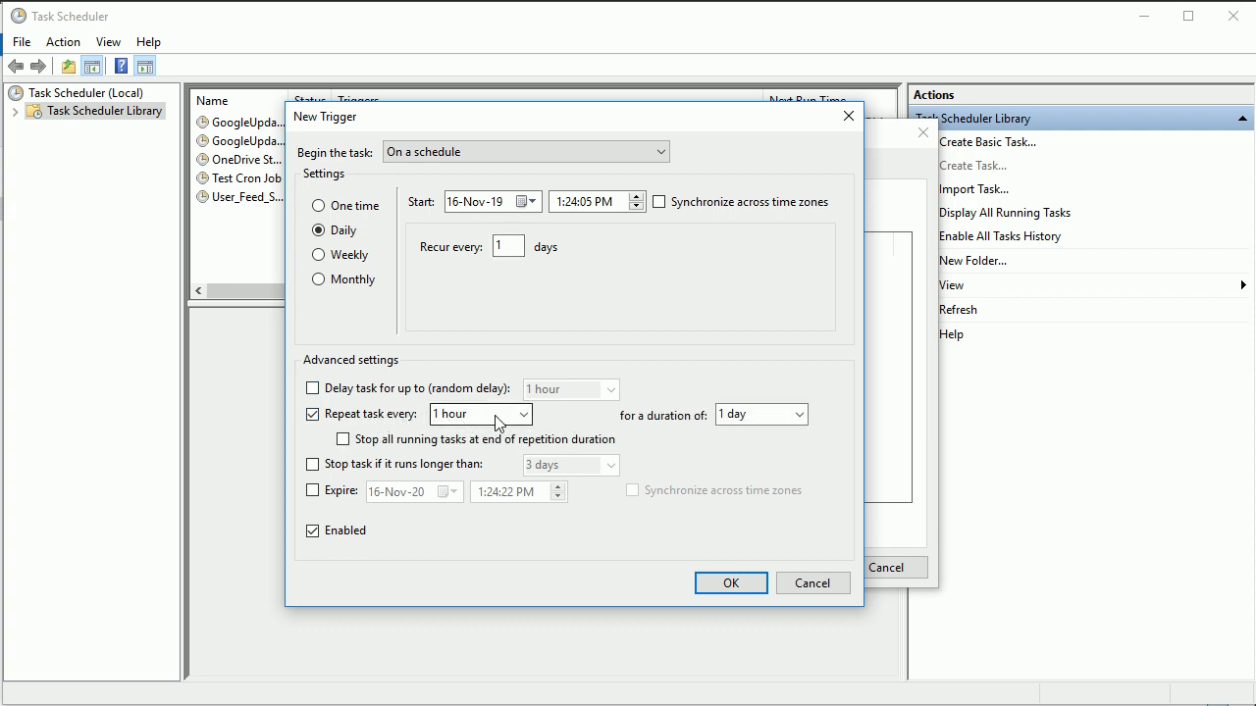
click(474, 414)
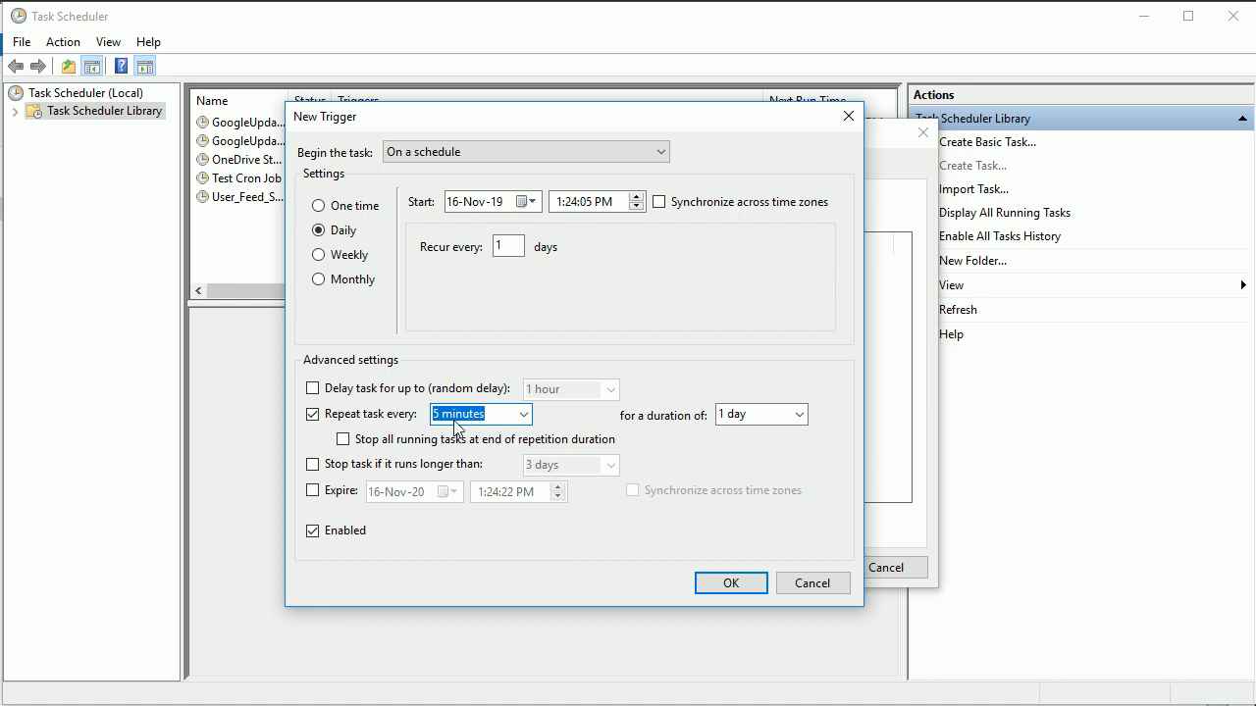
mouse_move(536, 422)
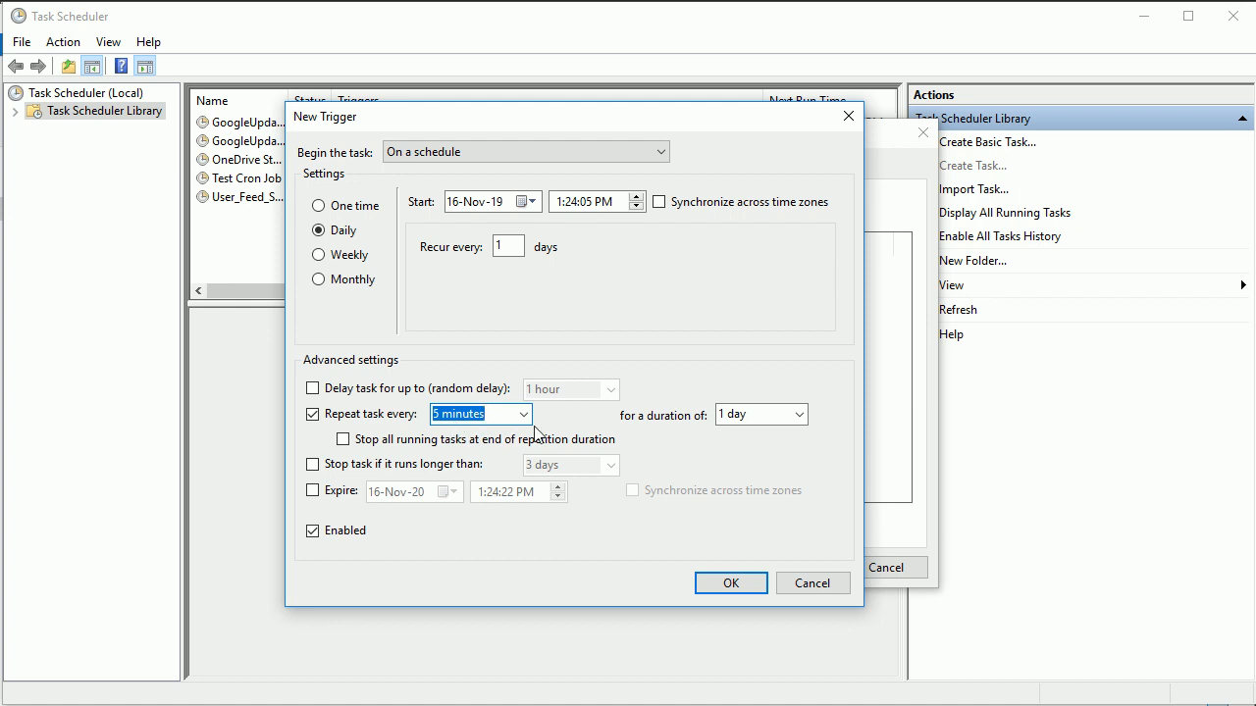
mouse_move(450, 427)
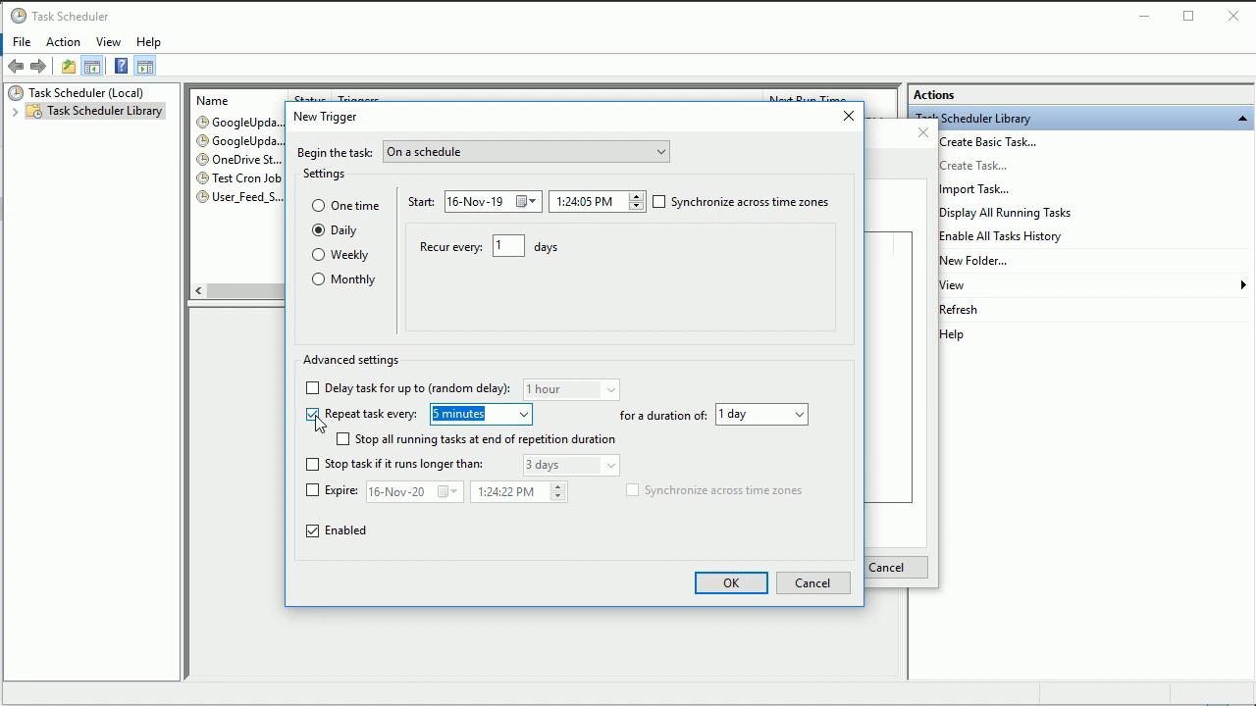
click(310, 414)
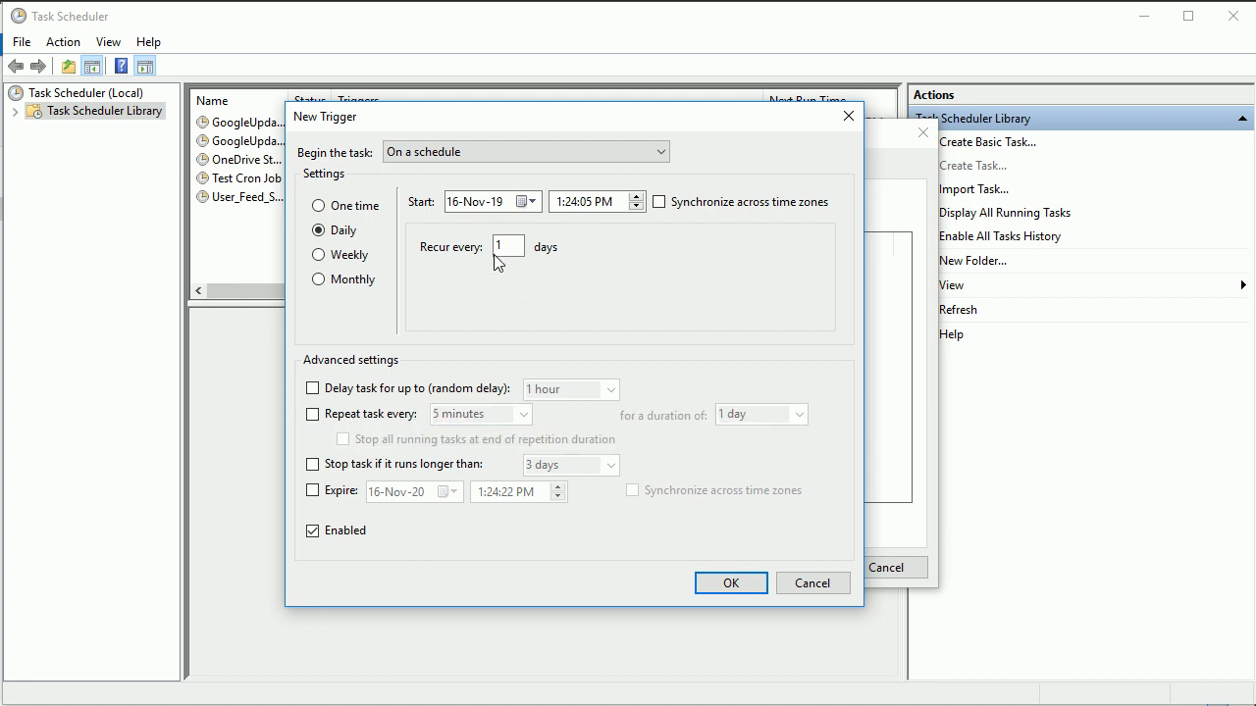
mouse_move(696, 551)
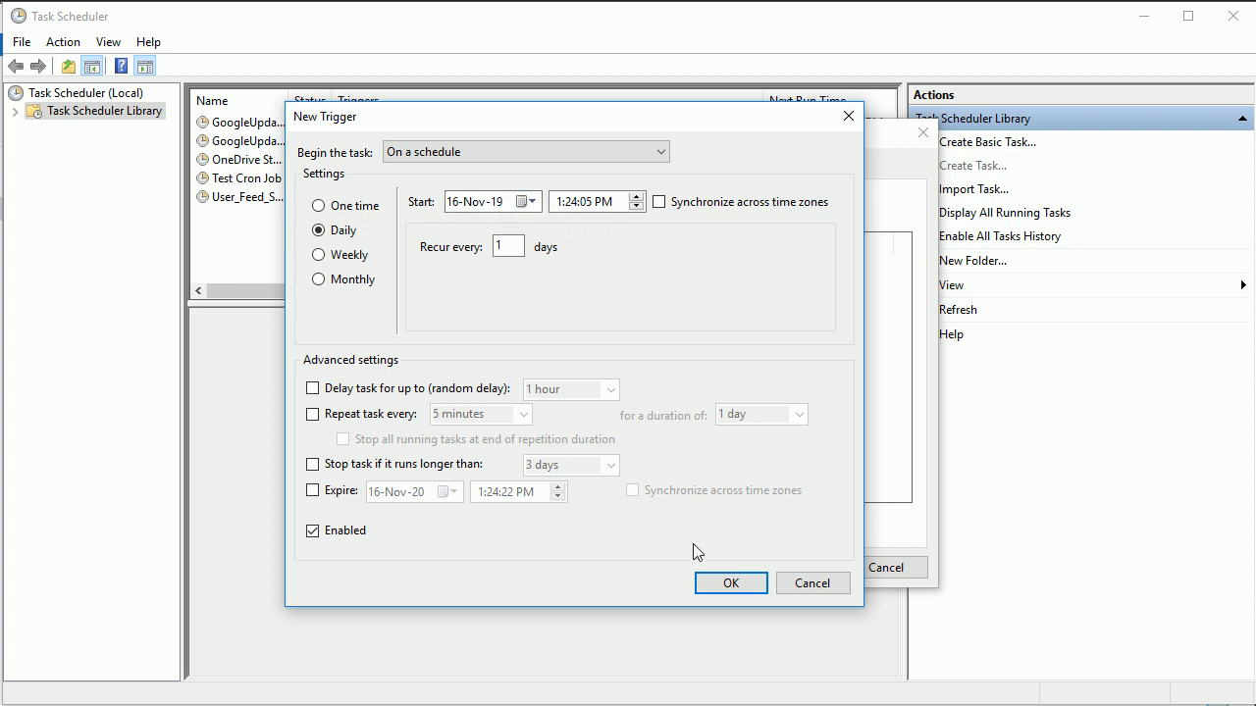
click(586, 202)
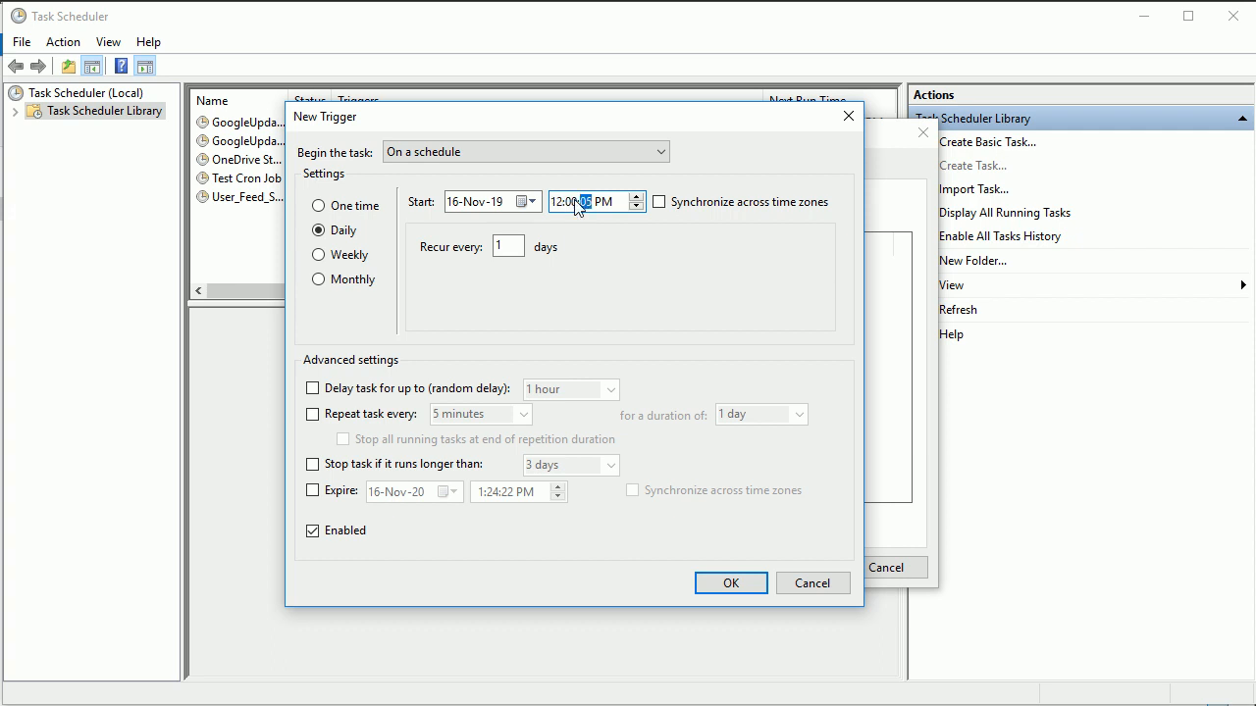
click(592, 202)
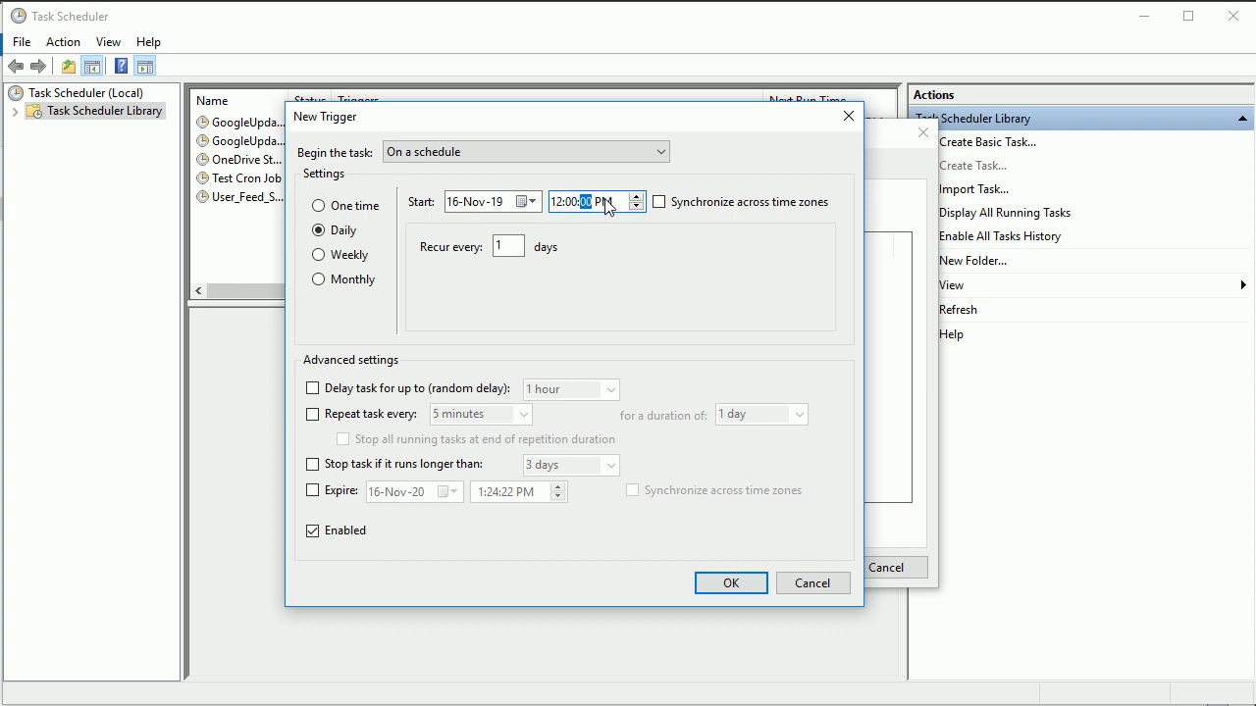
click(594, 202)
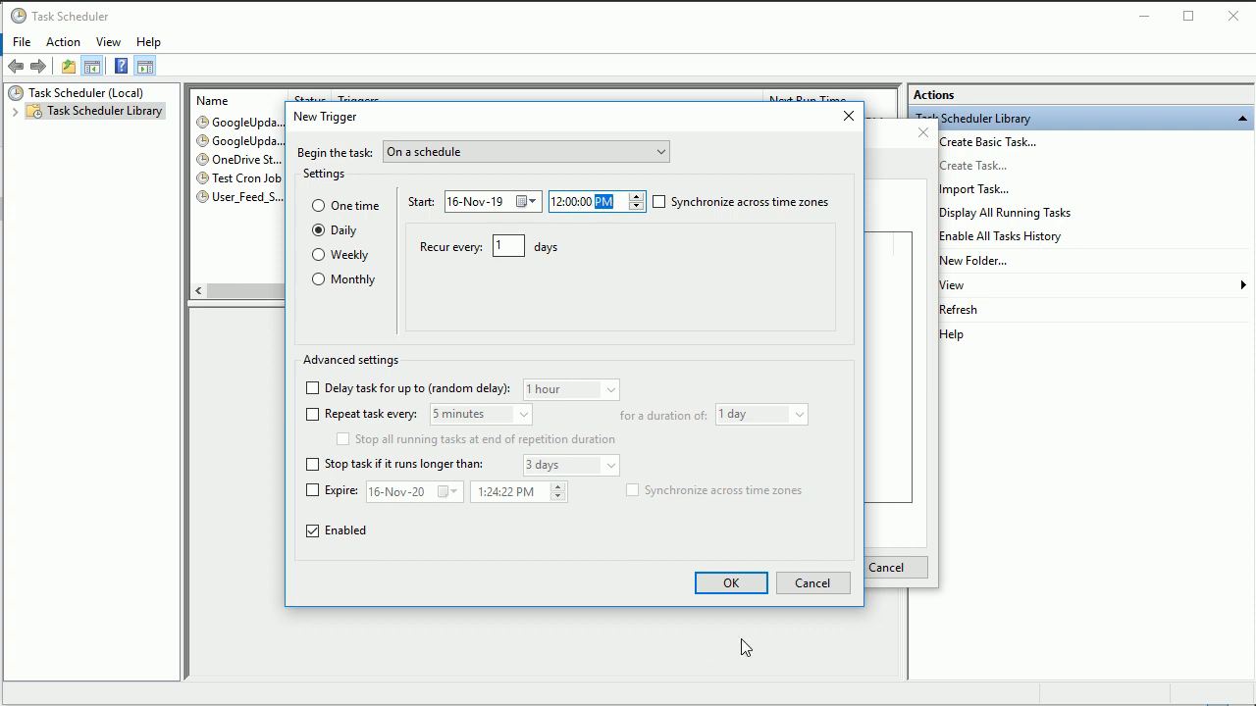
click(731, 583)
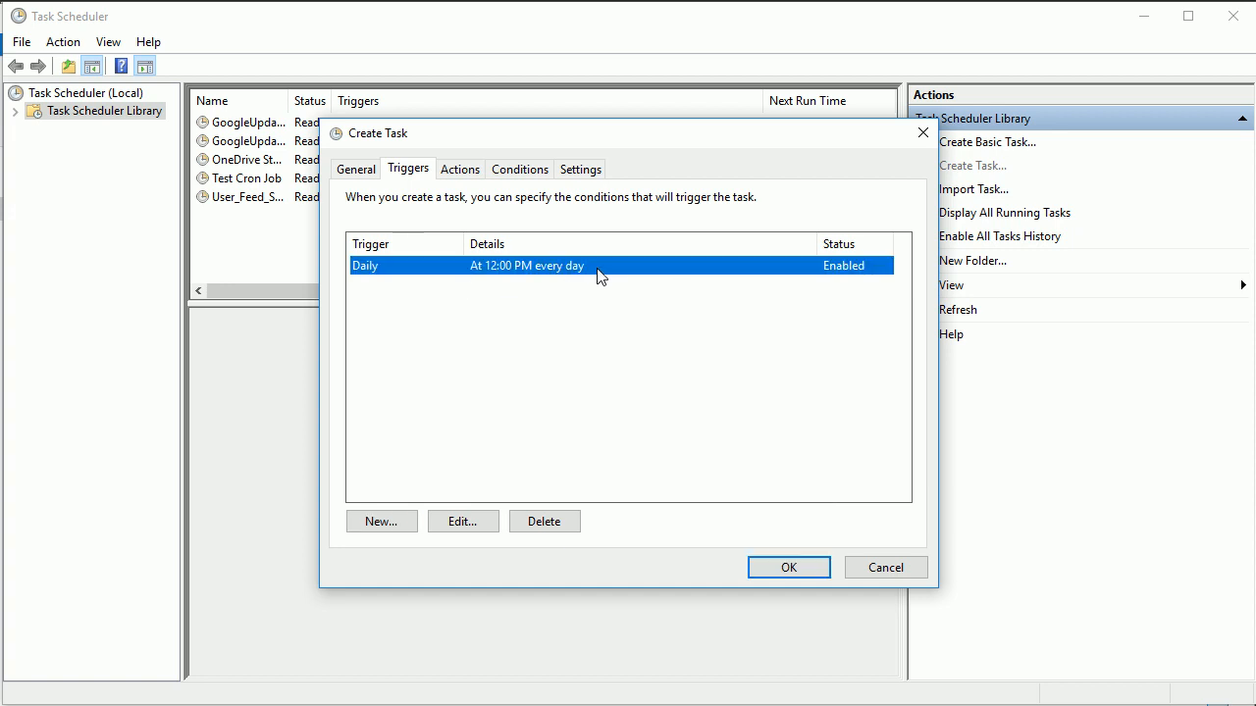
mouse_move(367, 280)
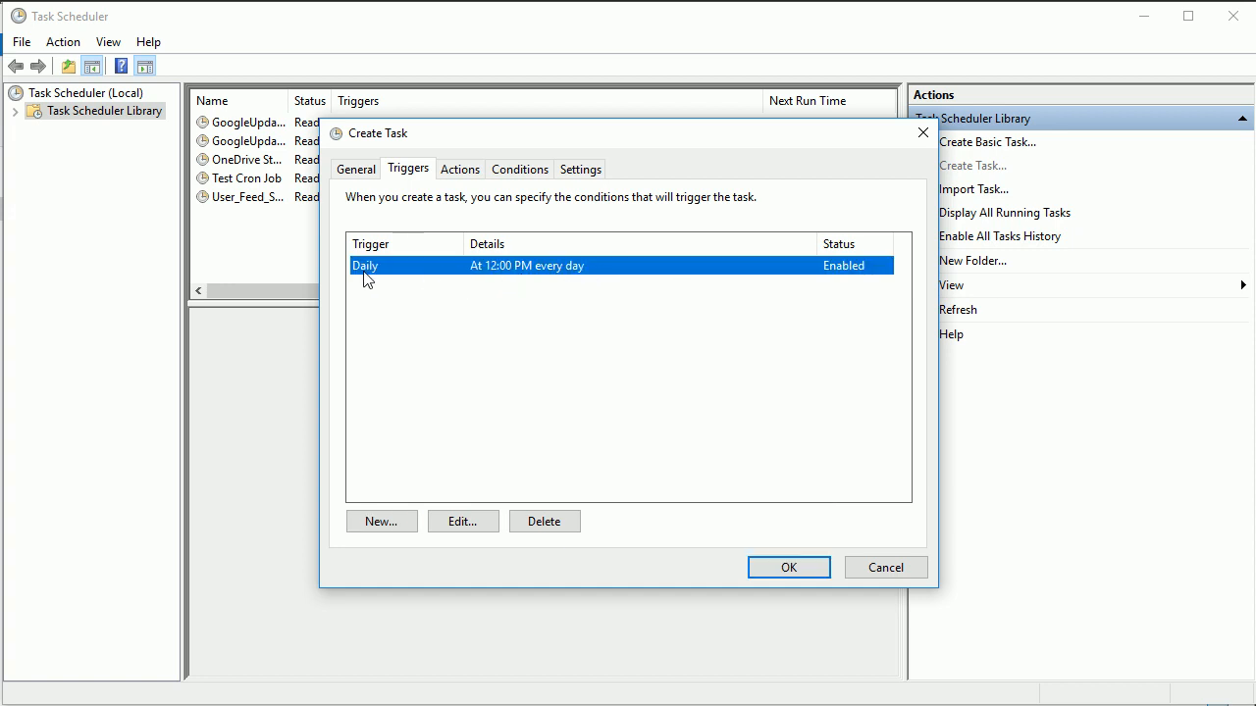
mouse_move(531, 574)
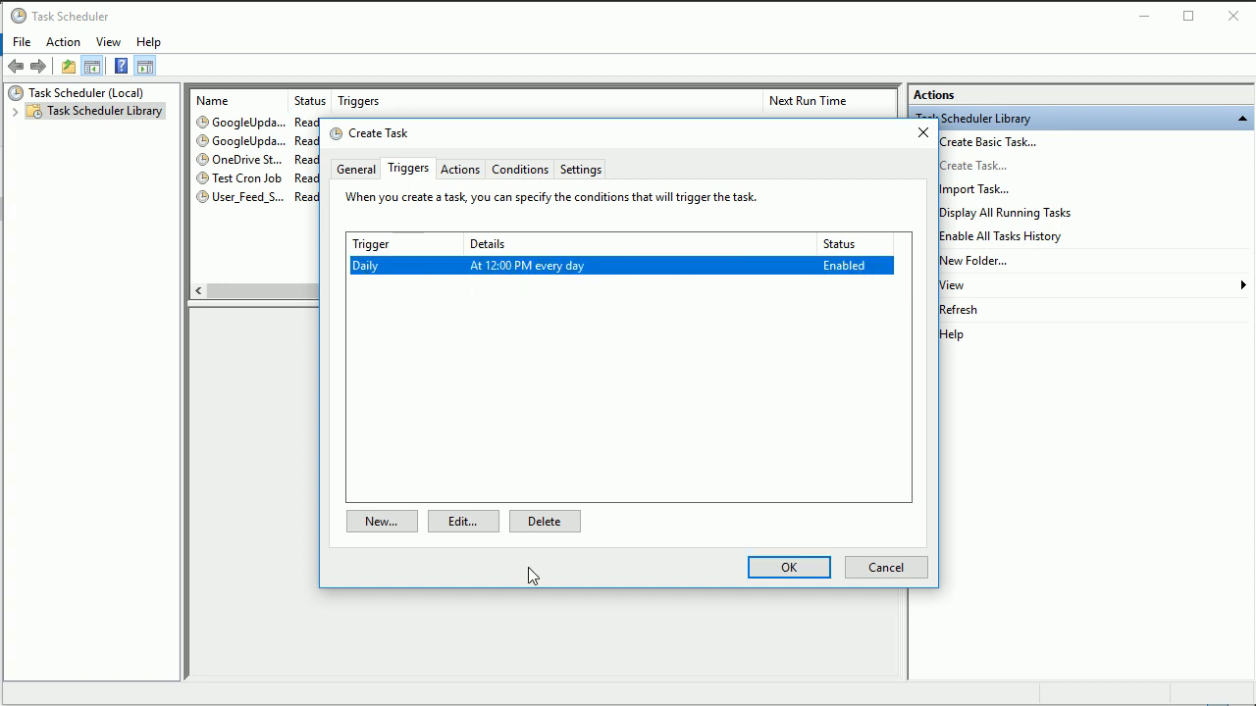
Add a new action whose program is C:\xampp\php\php.exe.
click(459, 168)
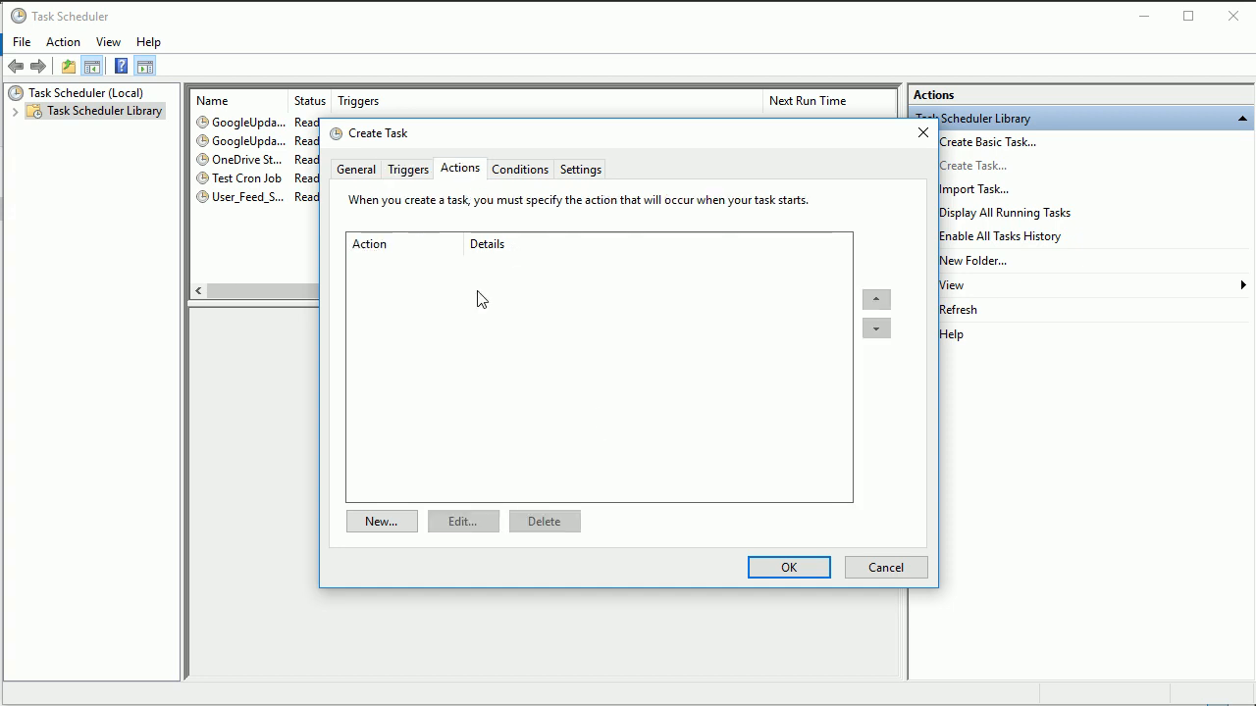
click(380, 521)
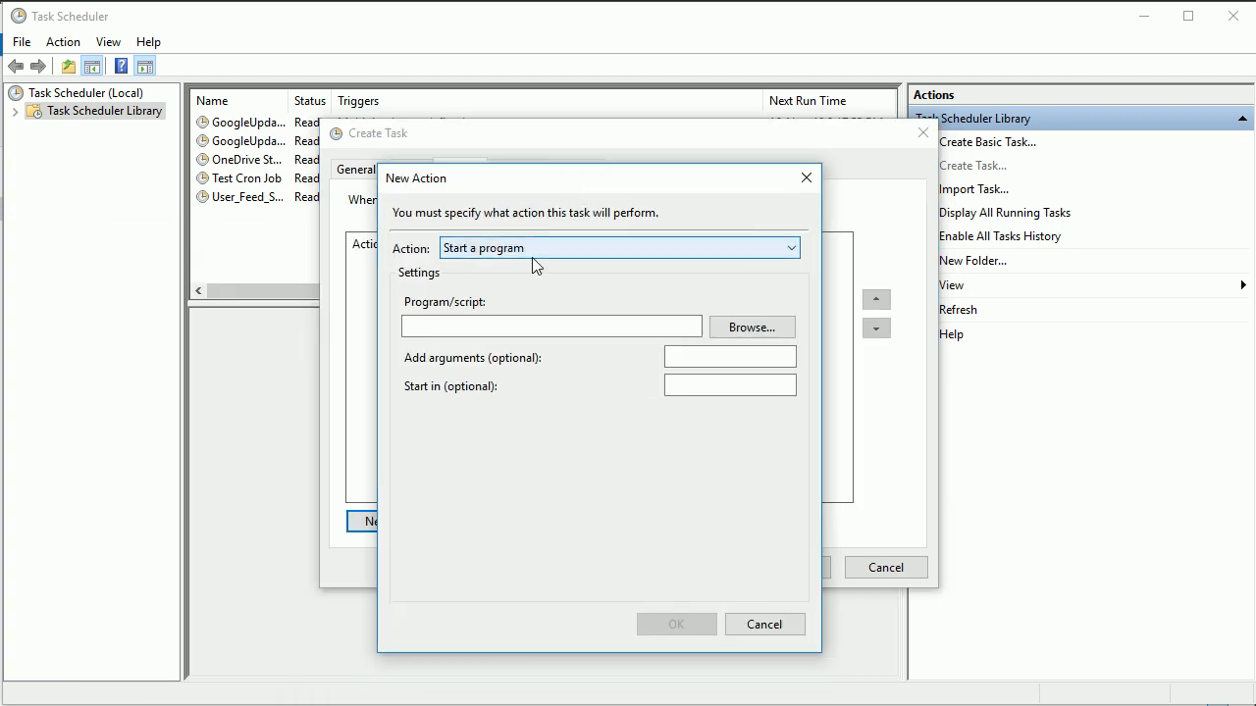
click(751, 327)
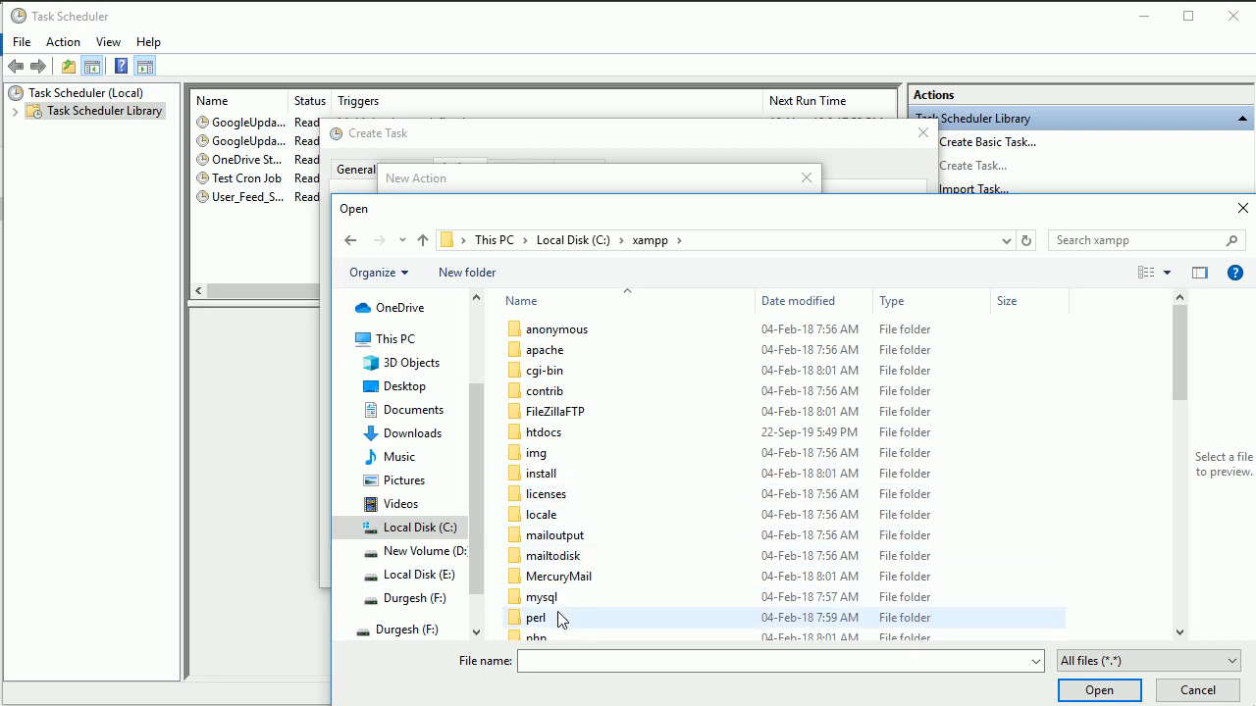
double_click(533, 638)
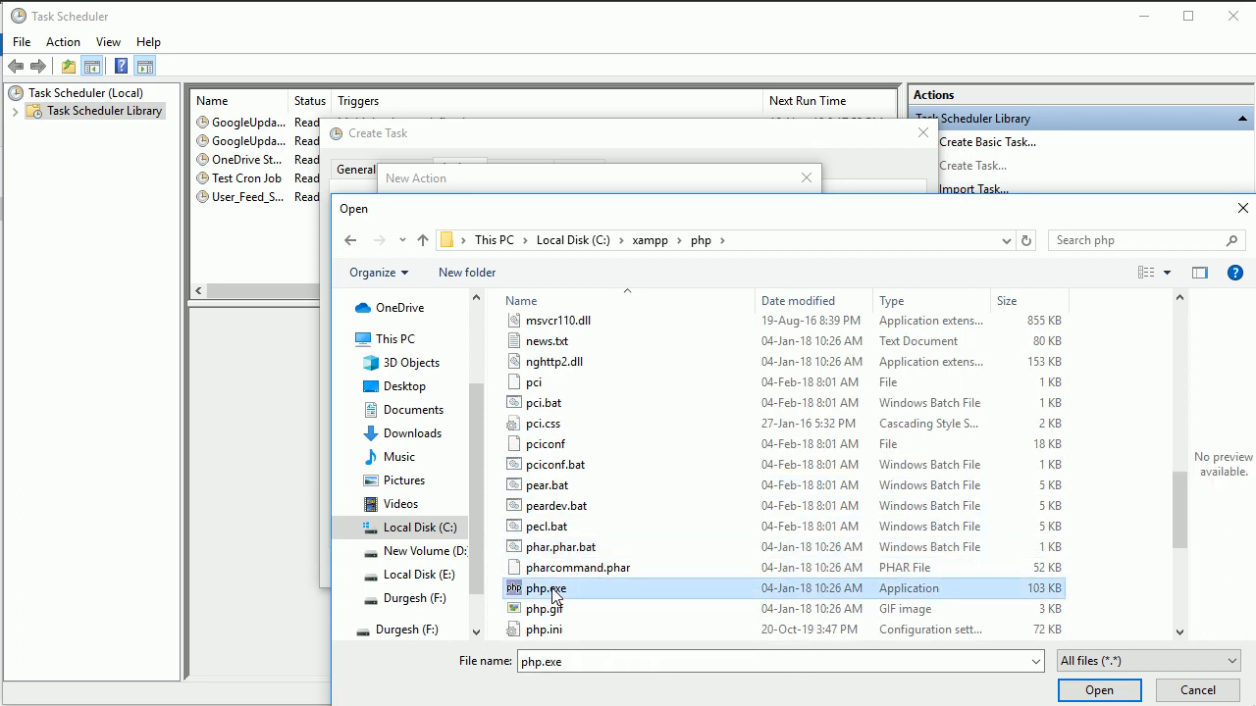
click(1107, 690)
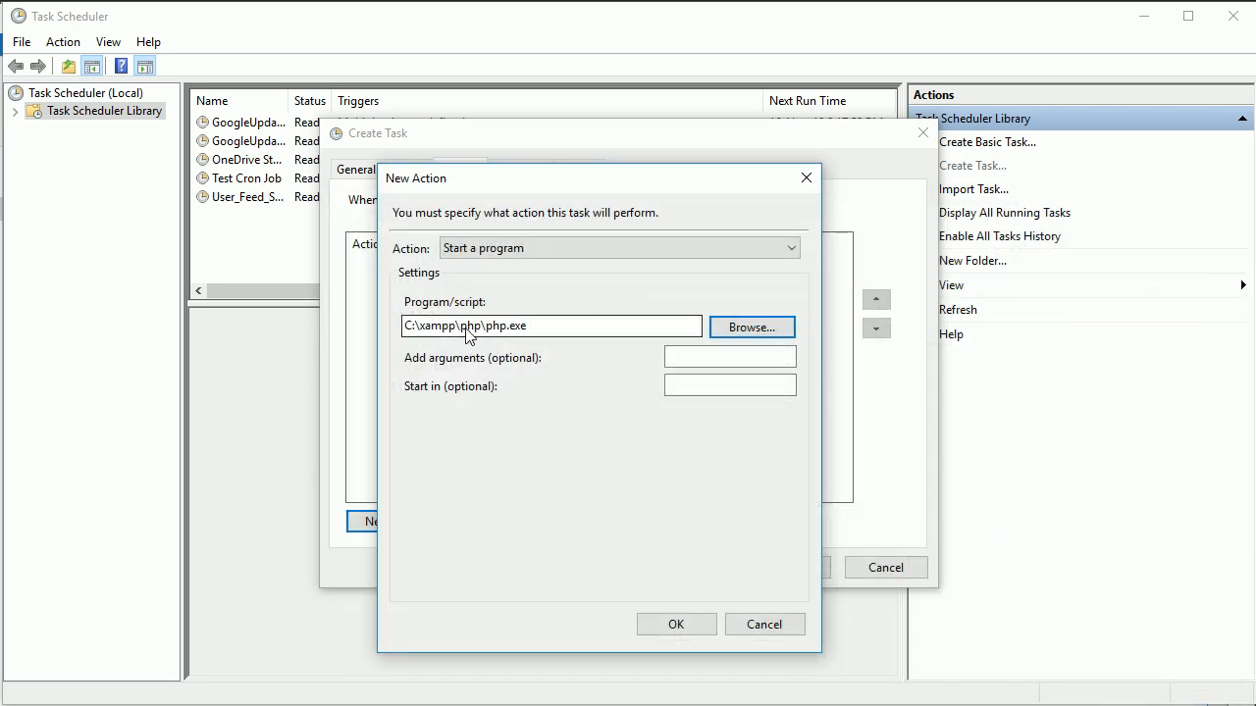
click(729, 356)
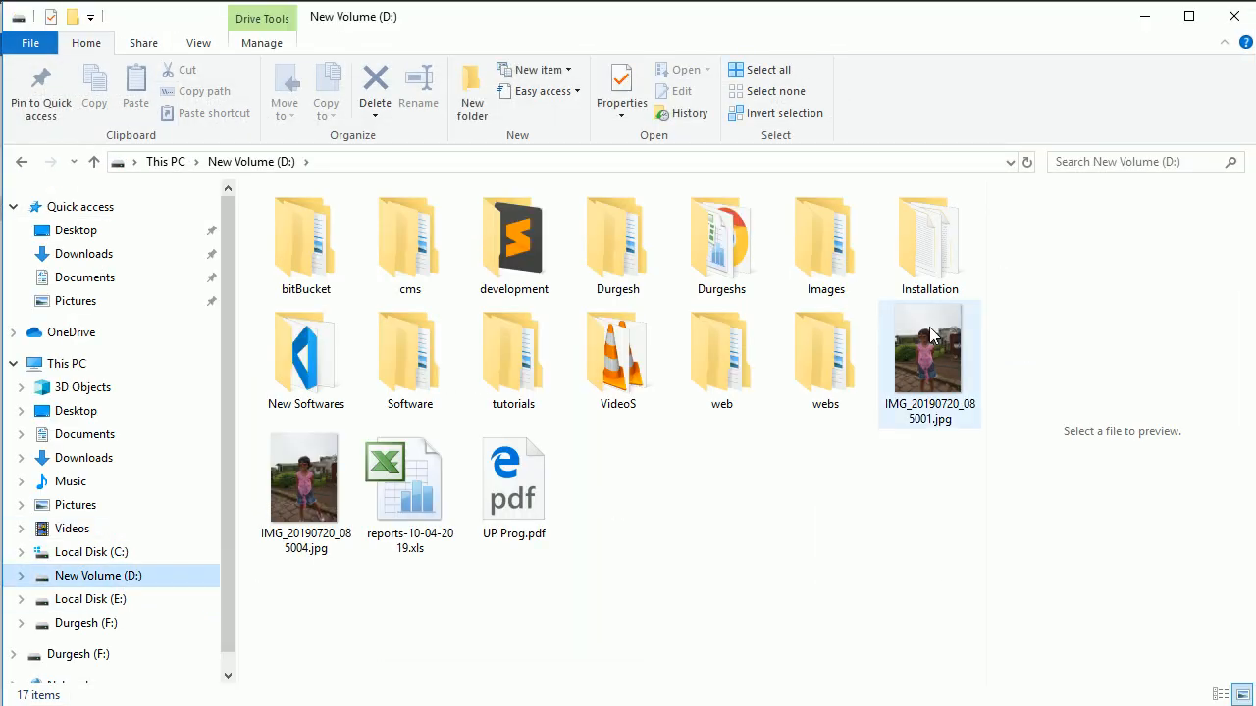
Browse into D:\tutorials and open the command-line folder.
click(825, 236)
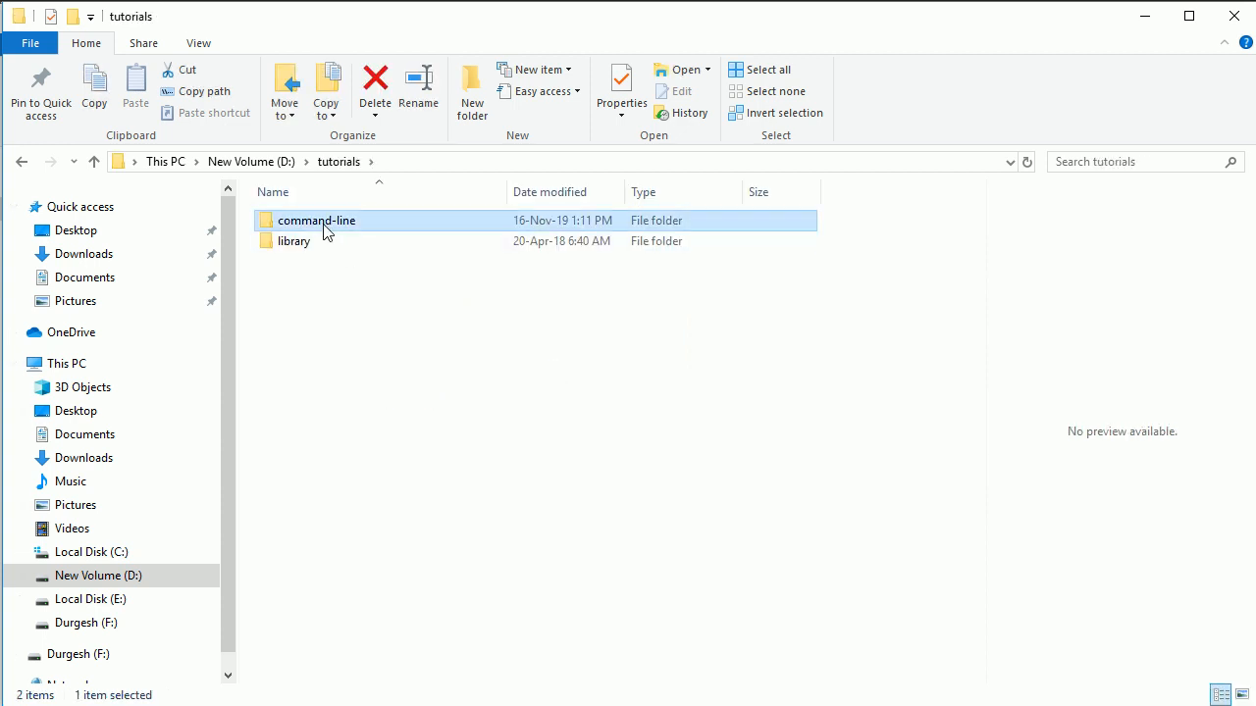
double_click(314, 220)
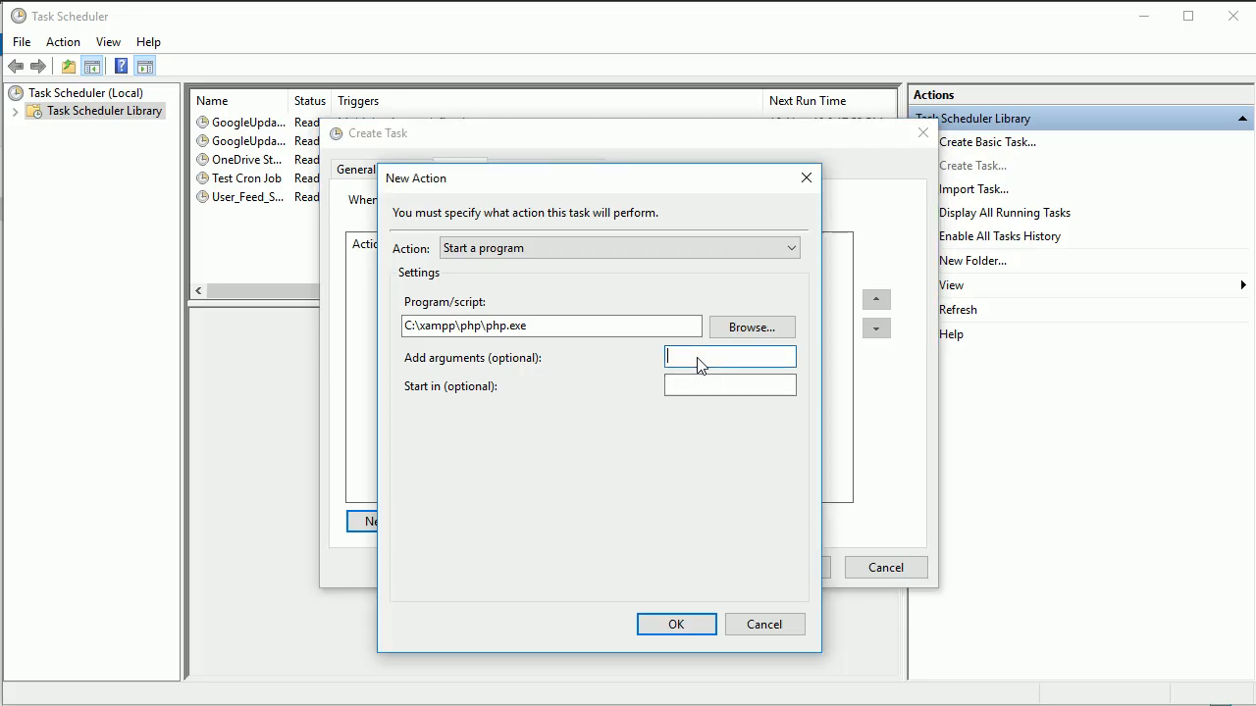
Pass D:\tutorials\command-line\dbbackup.php as the argument, save the task, and check the task list.
text(.tutorials\command-line)
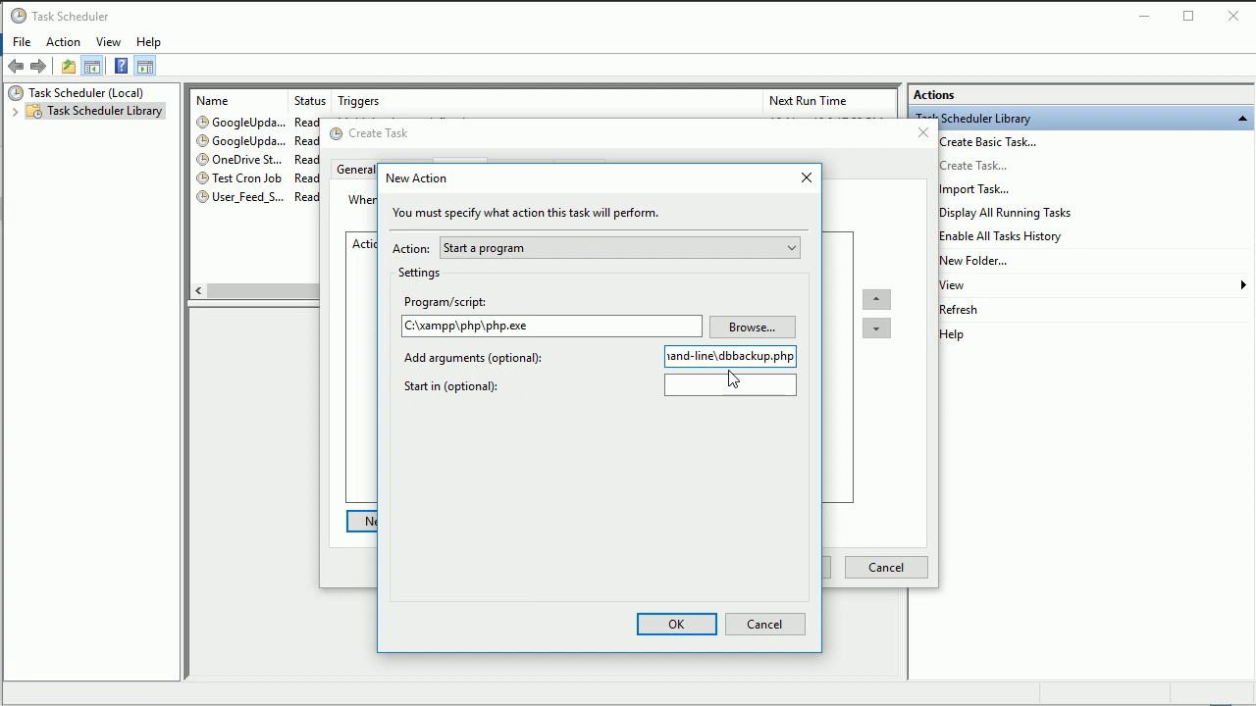
click(676, 624)
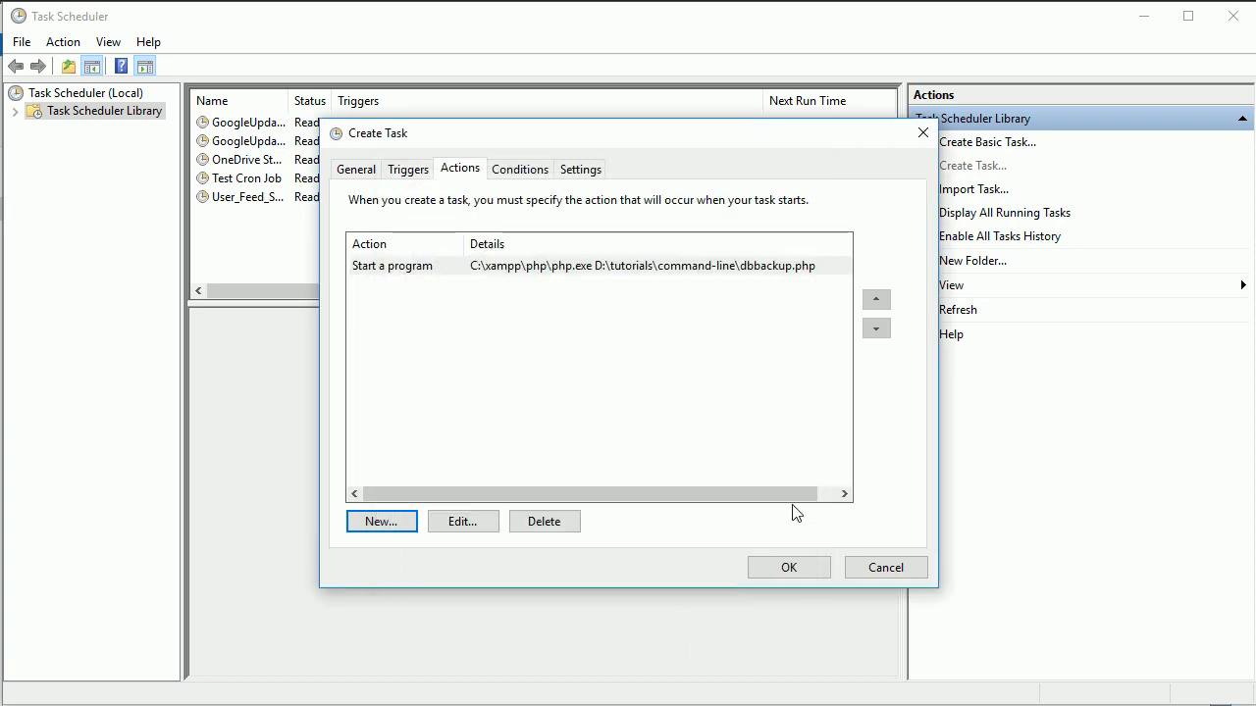
click(788, 567)
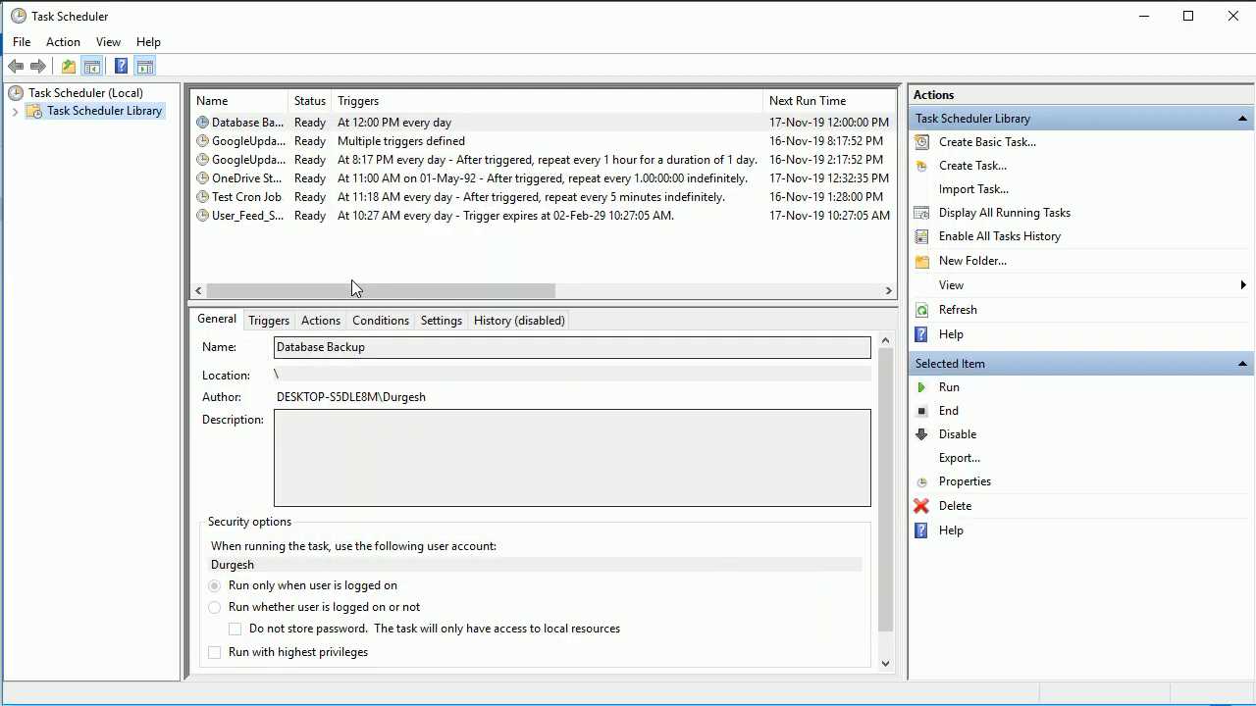
click(247, 214)
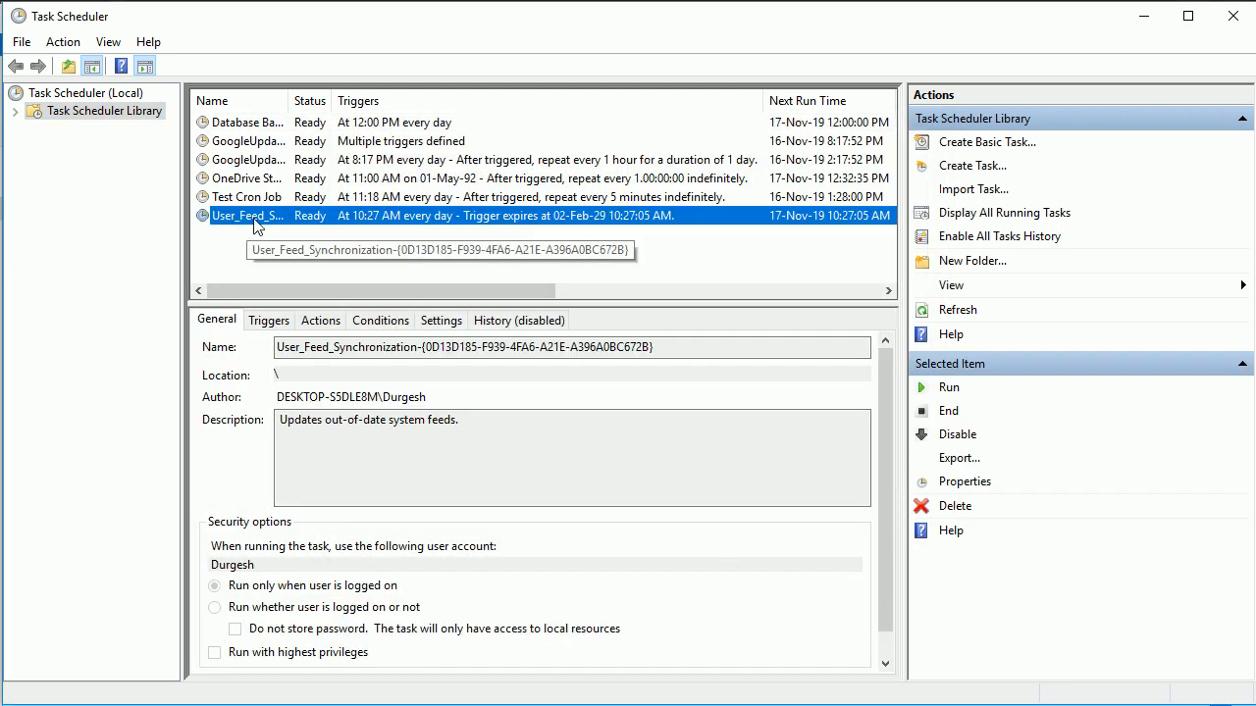
click(245, 122)
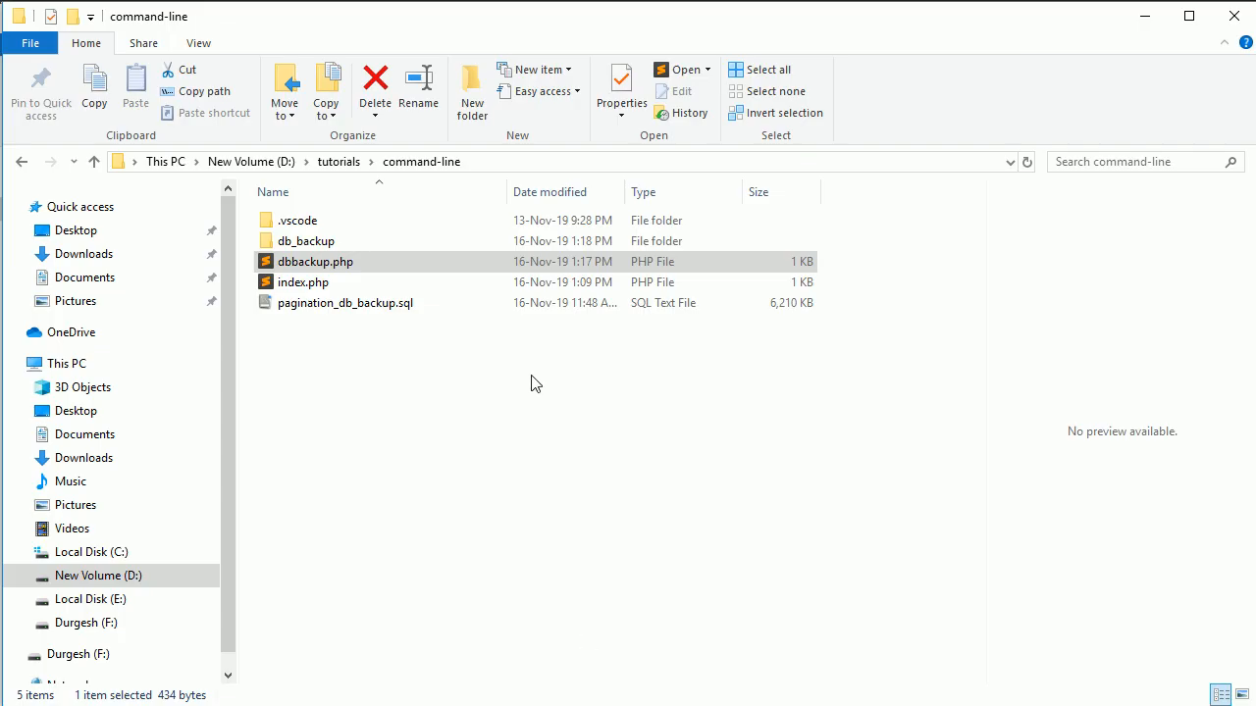
Open the db_backup folder to view the existing zipped SQL backup.
double_click(305, 240)
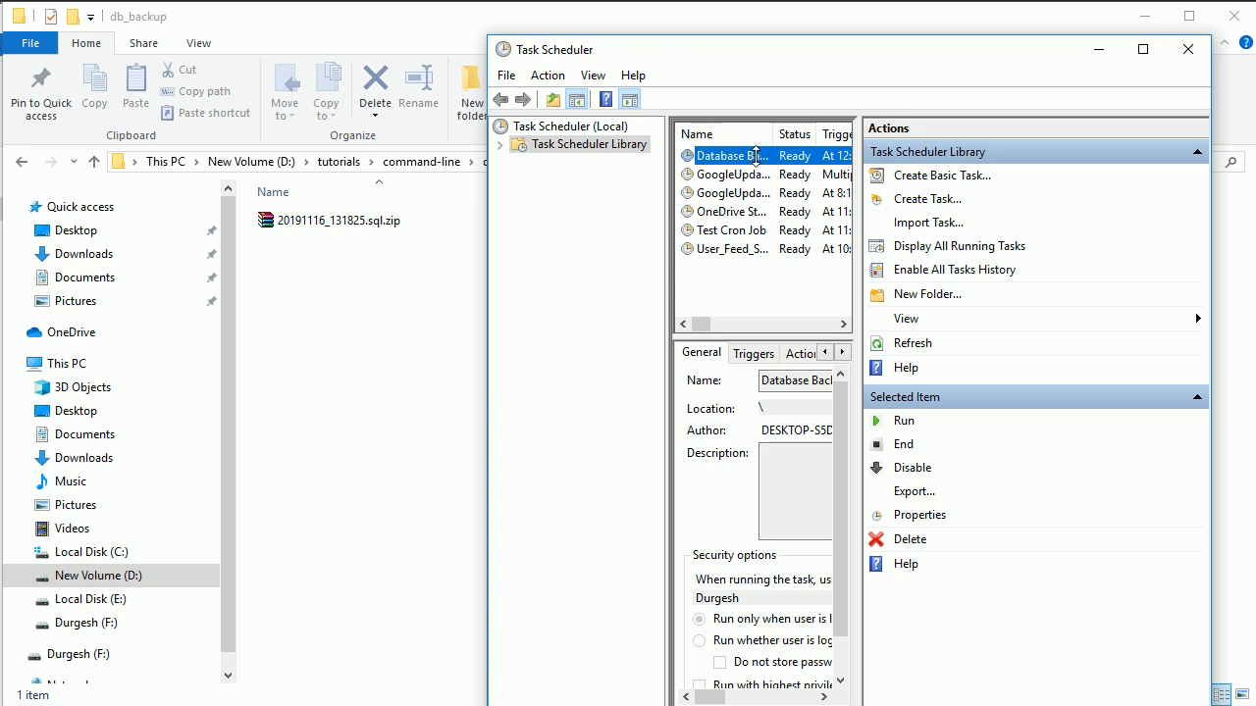
mouse_move(939, 468)
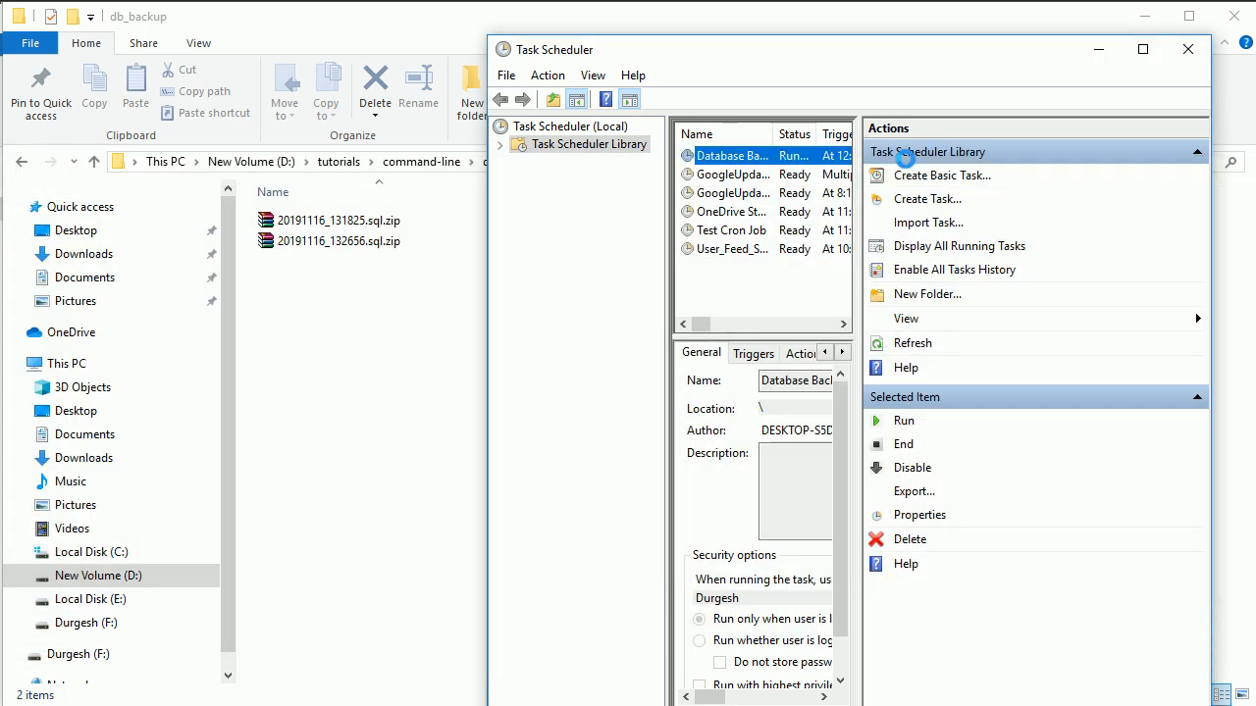
Run Database Backup now, inspect the new backup zip, and review its daily 12:00 PM trigger.
click(338, 241)
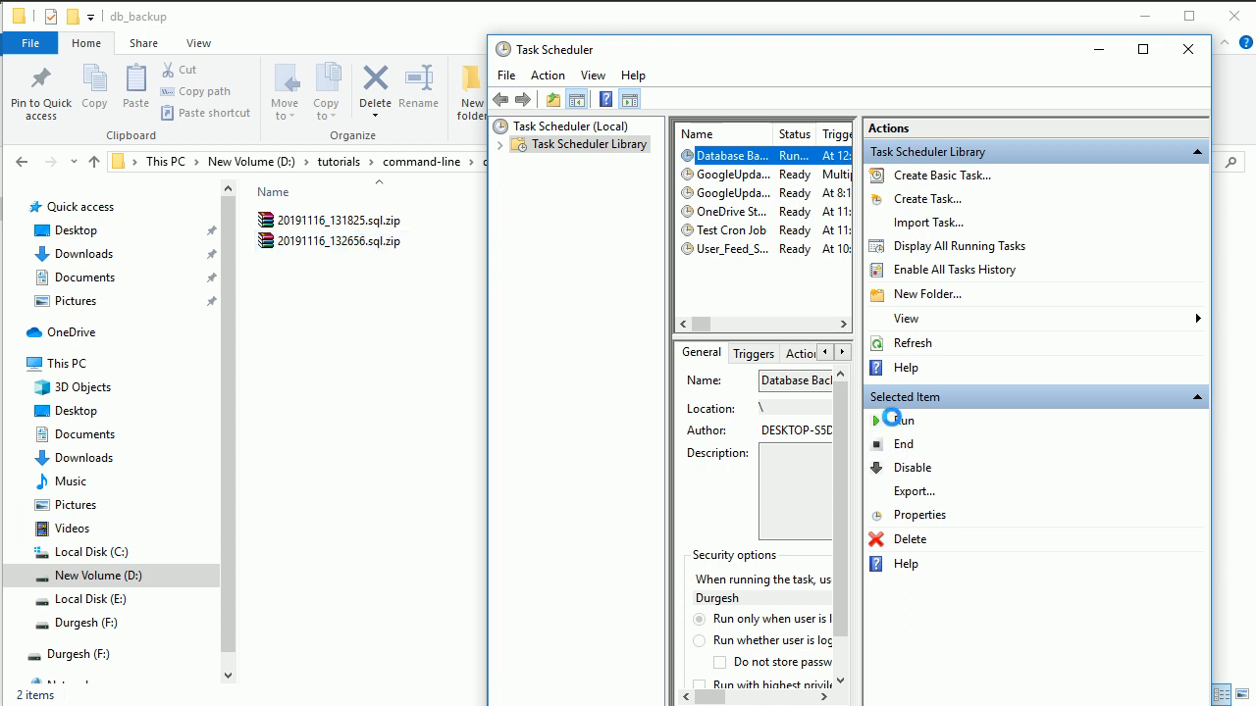
click(902, 420)
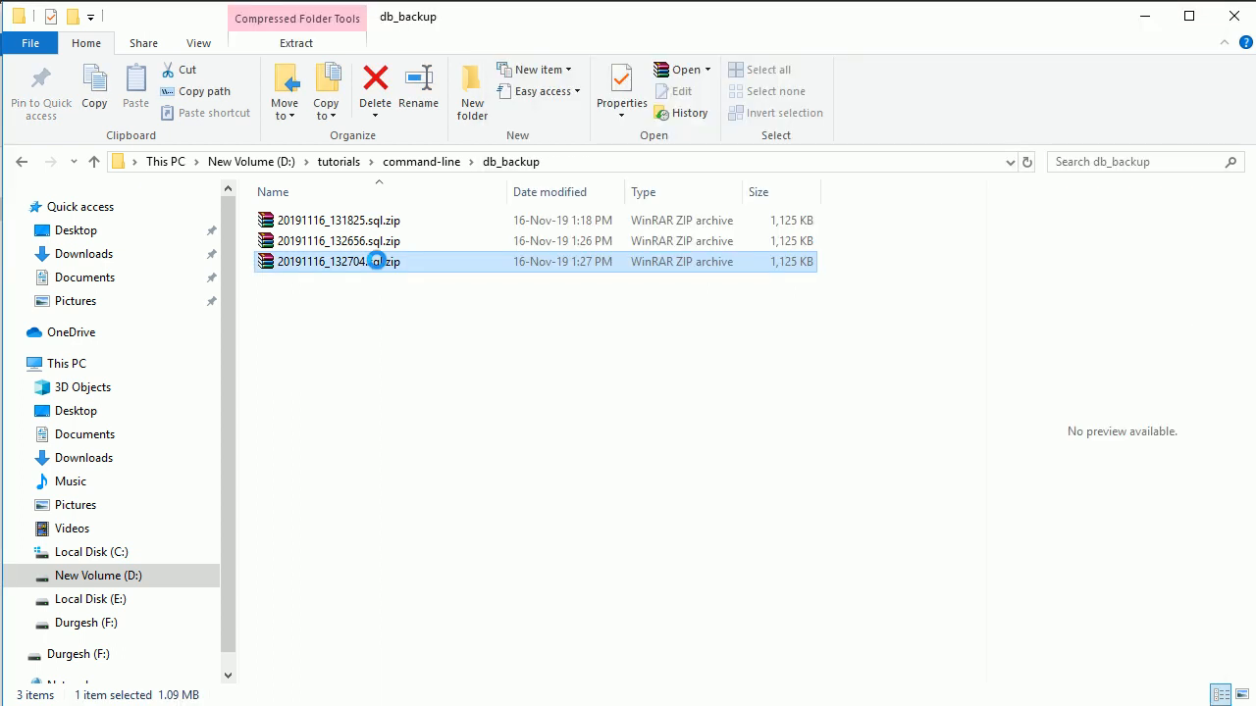
click(521, 399)
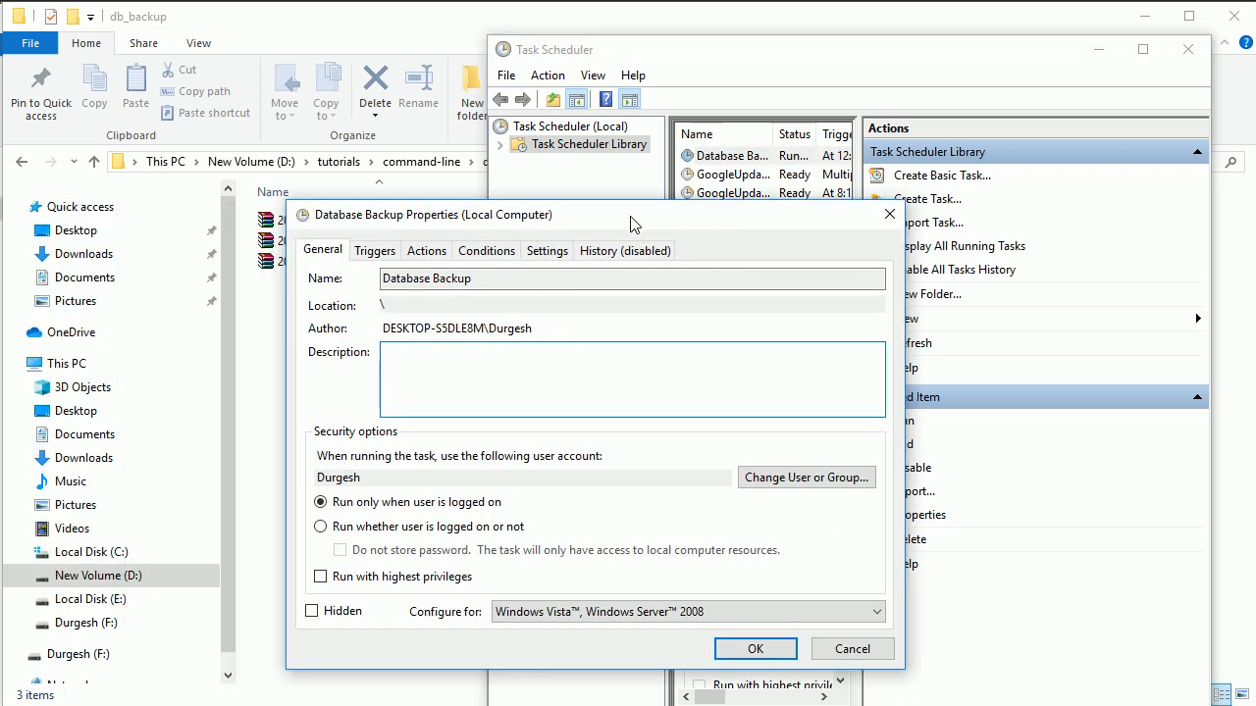
click(375, 250)
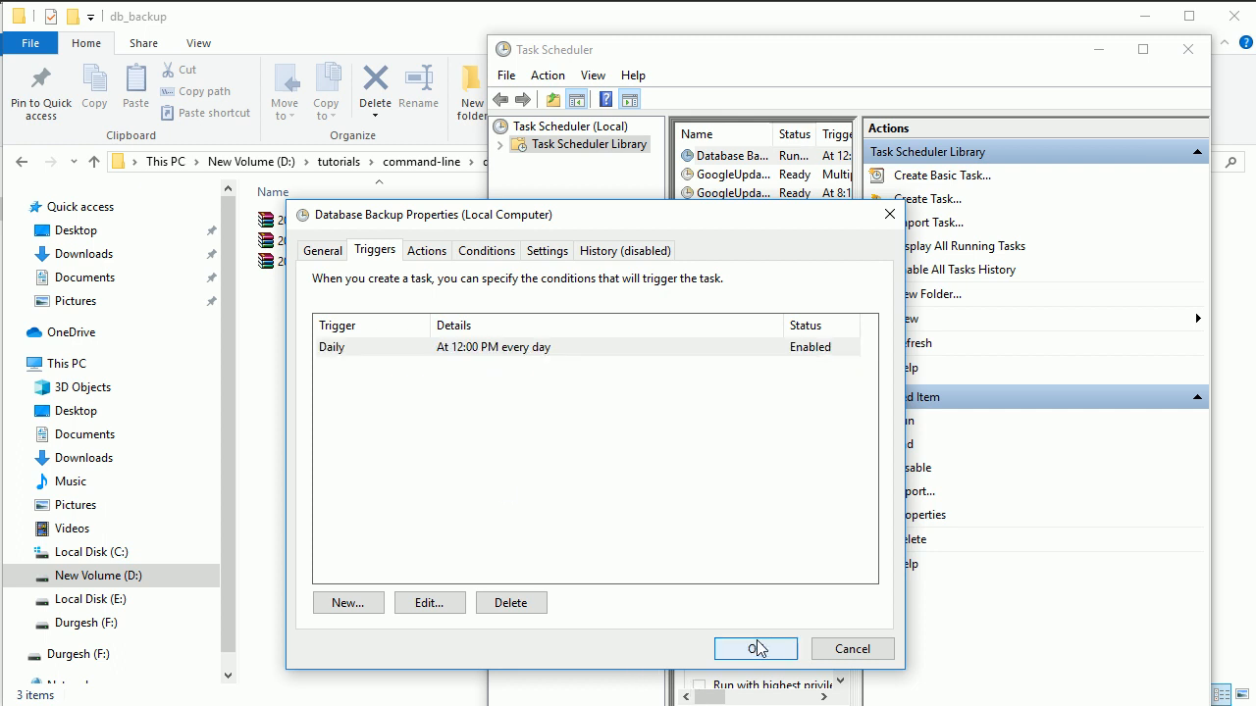
click(755, 648)
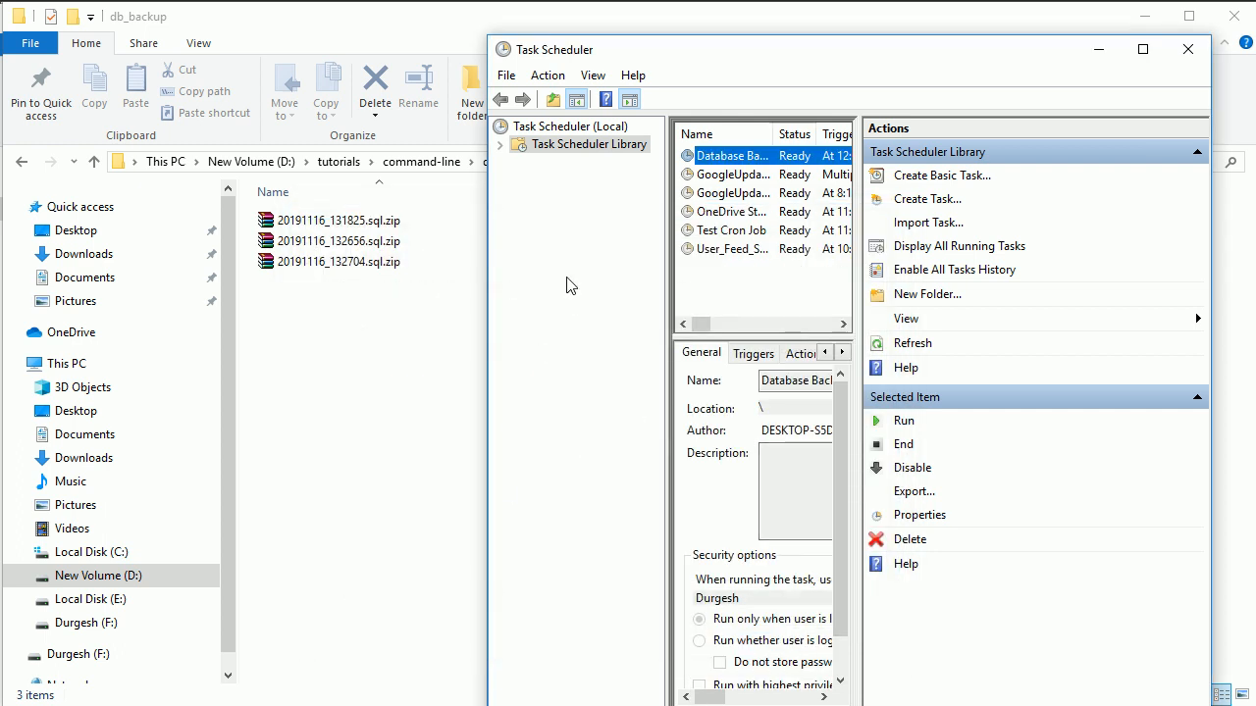
mouse_move(582, 319)
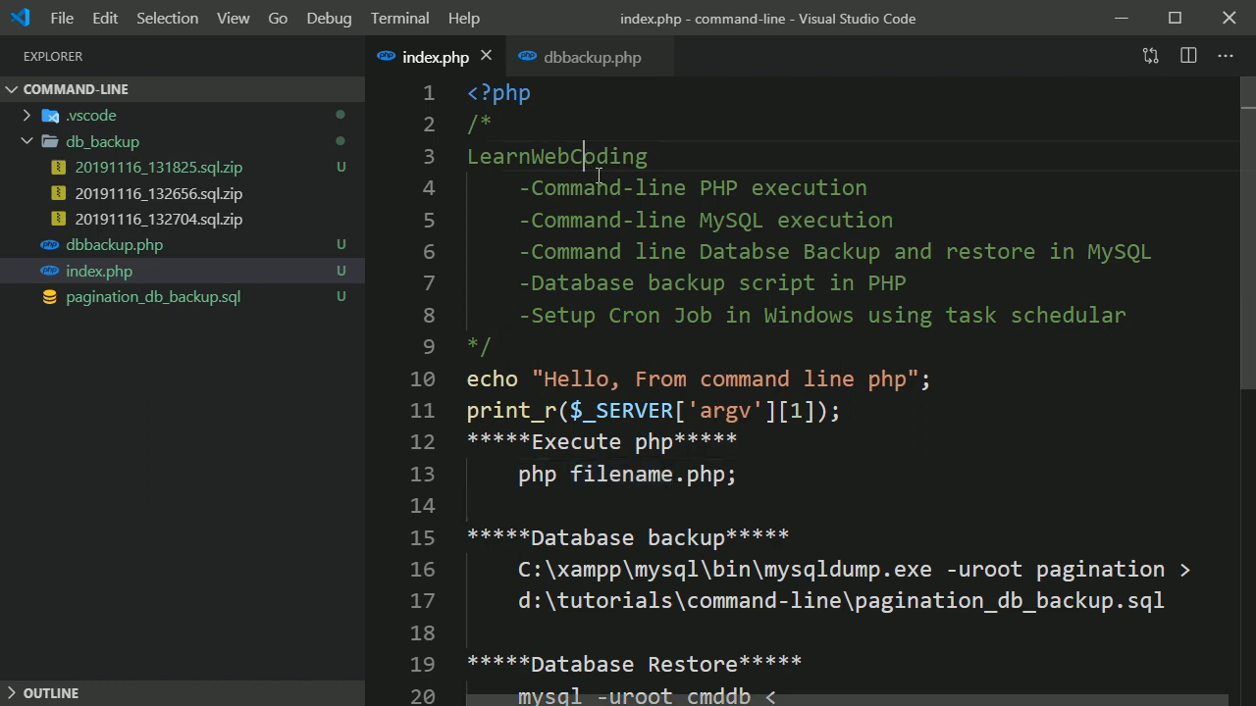
drag(531, 187, 867, 187)
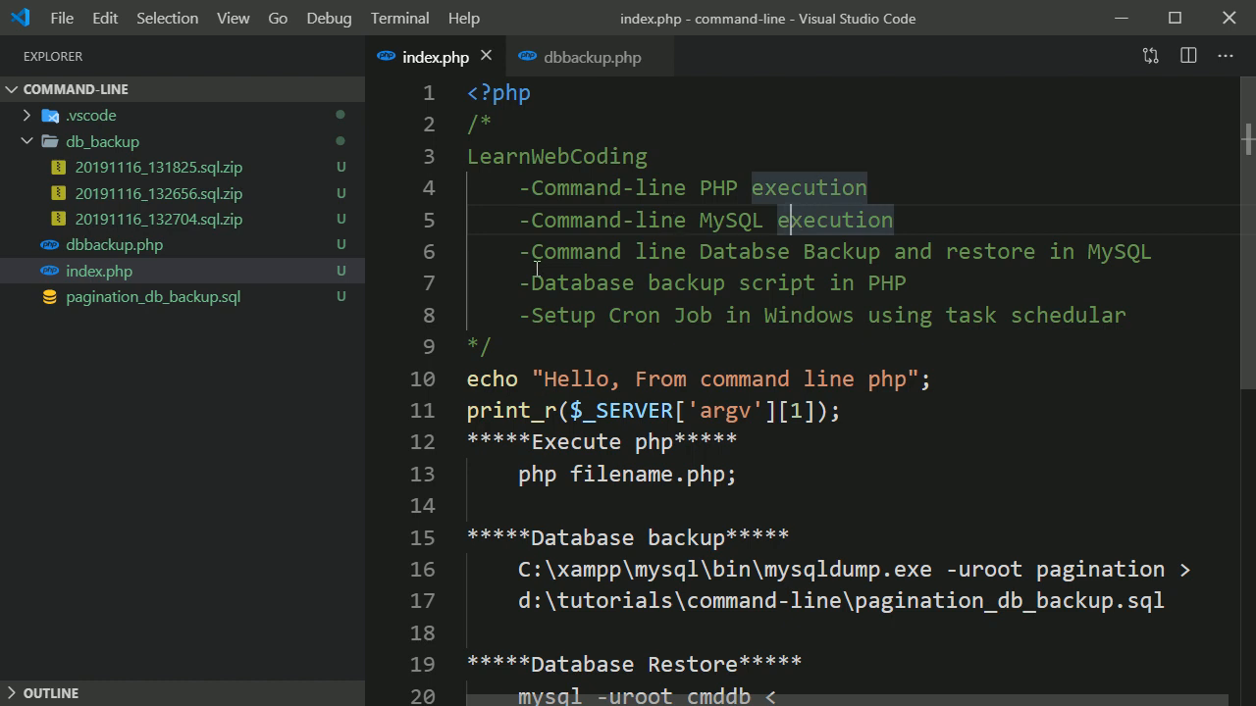
double_click(623, 283)
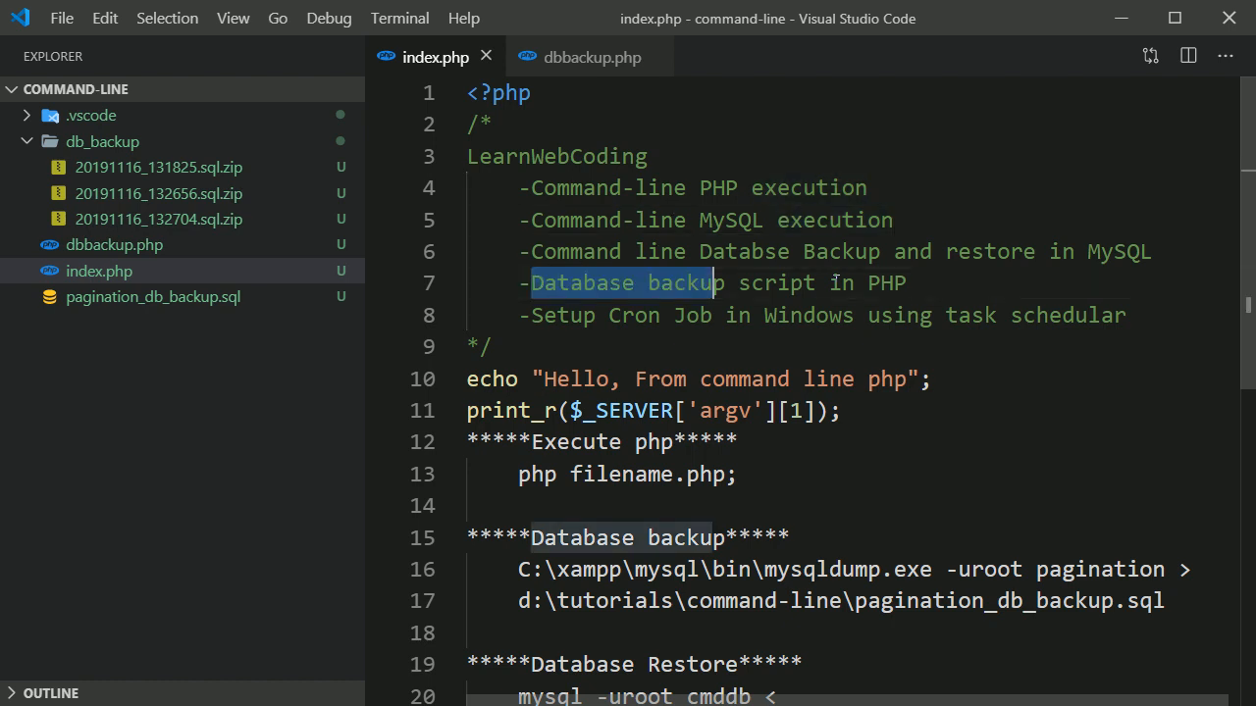
click(591, 57)
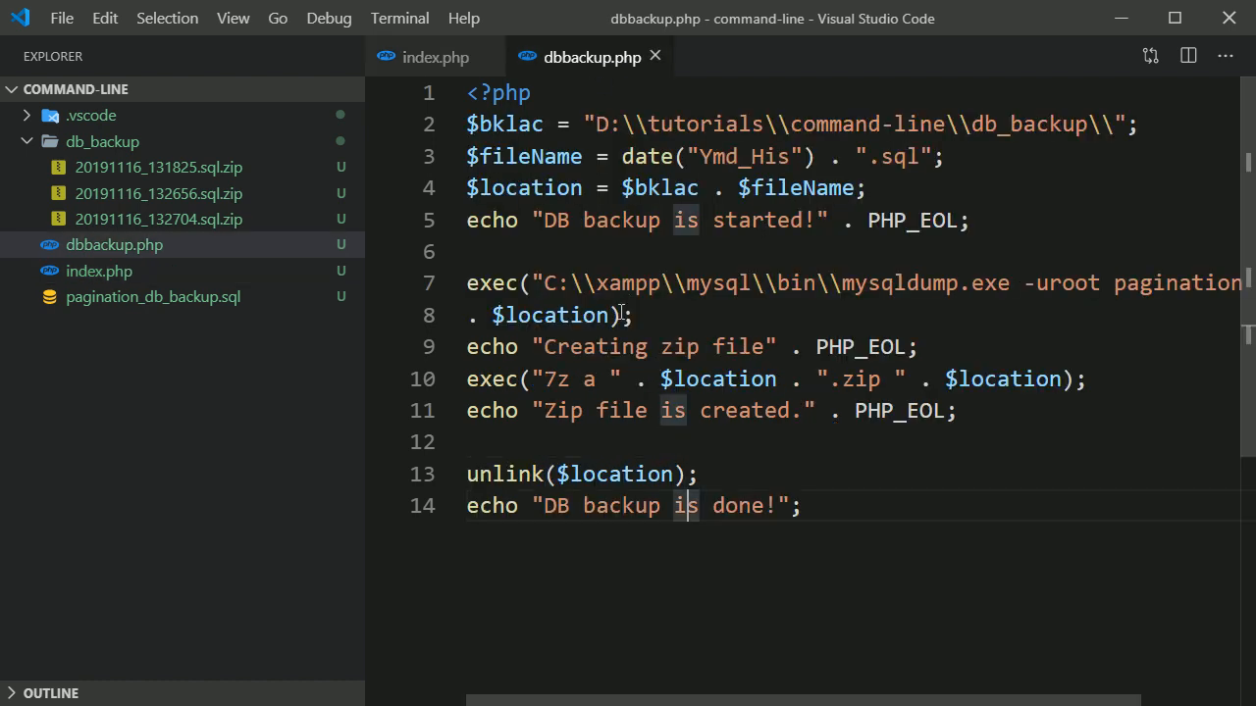
click(436, 57)
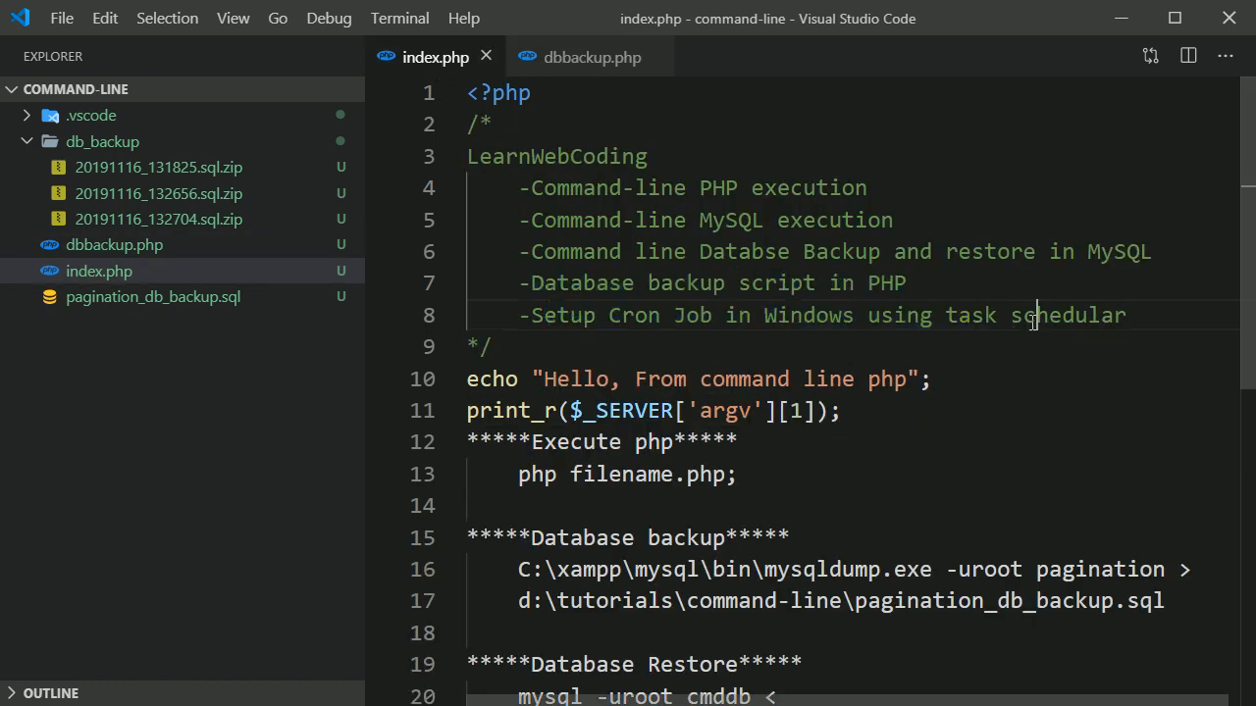
double_click(1067, 315)
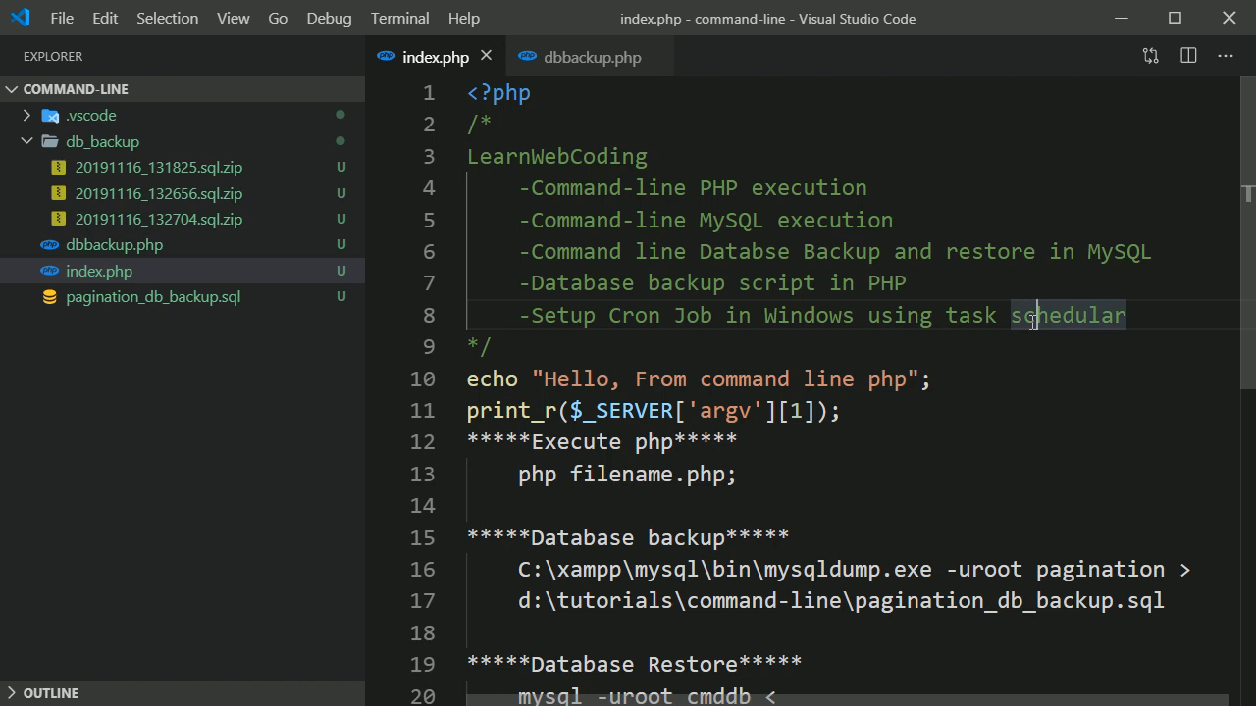